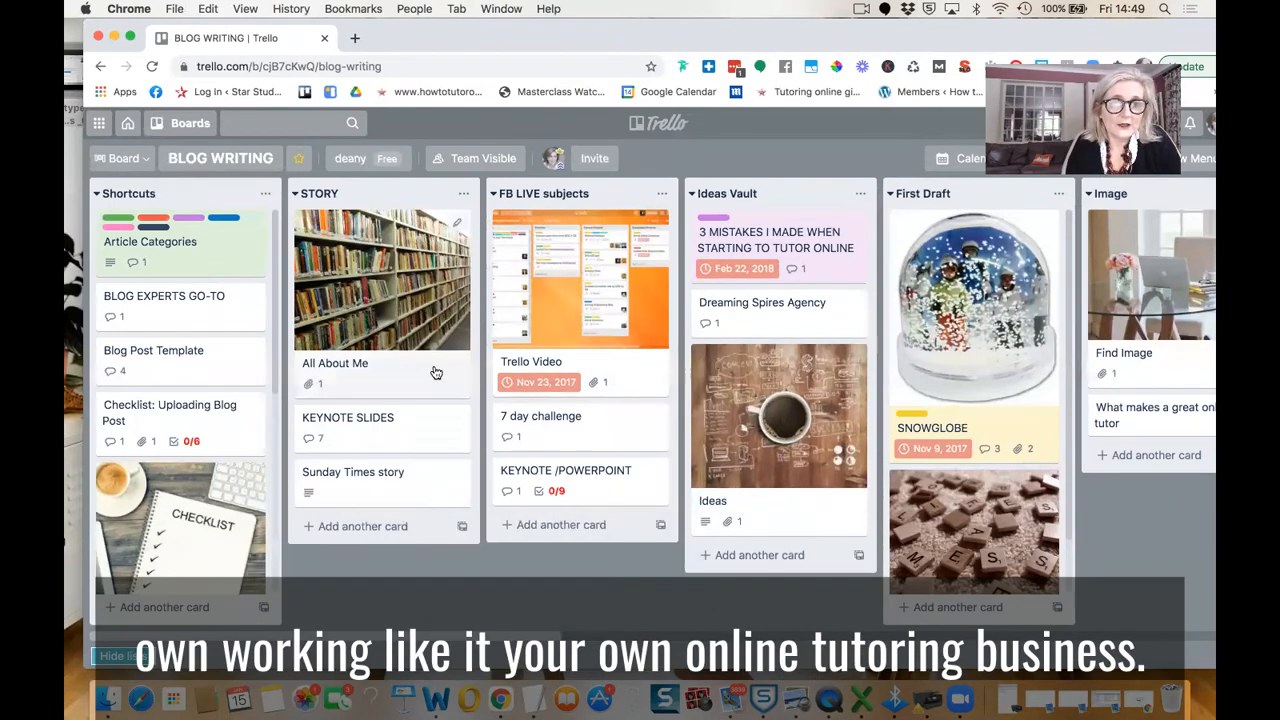
mouse_move(510, 514)
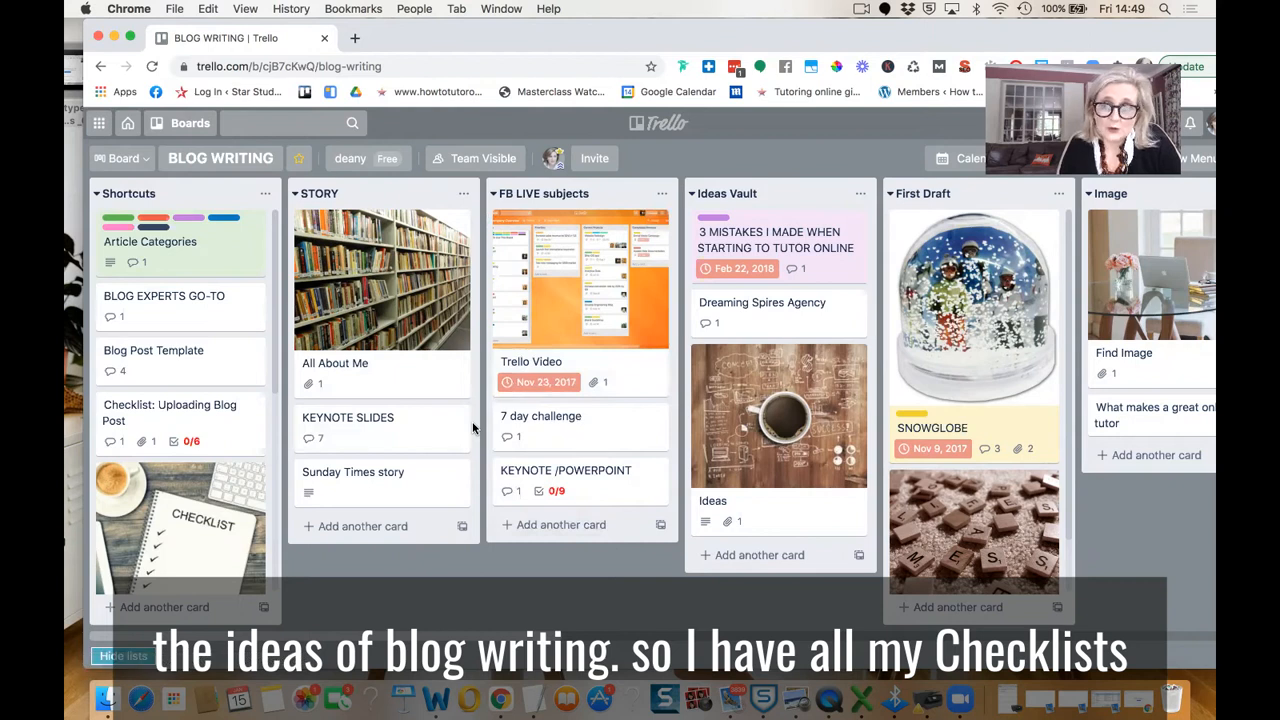
mouse_move(193, 301)
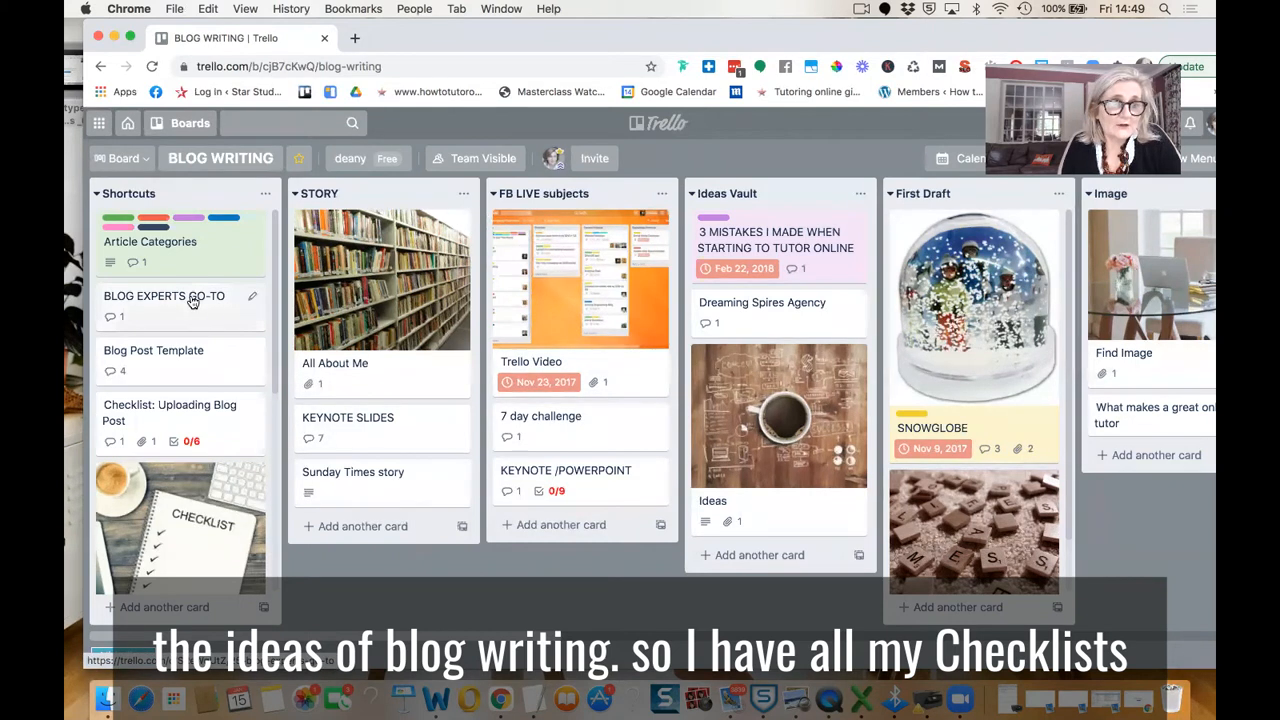
- Review the Article Categories and BLOG EXPERTS GO-TO template cards
scroll("down", 3)
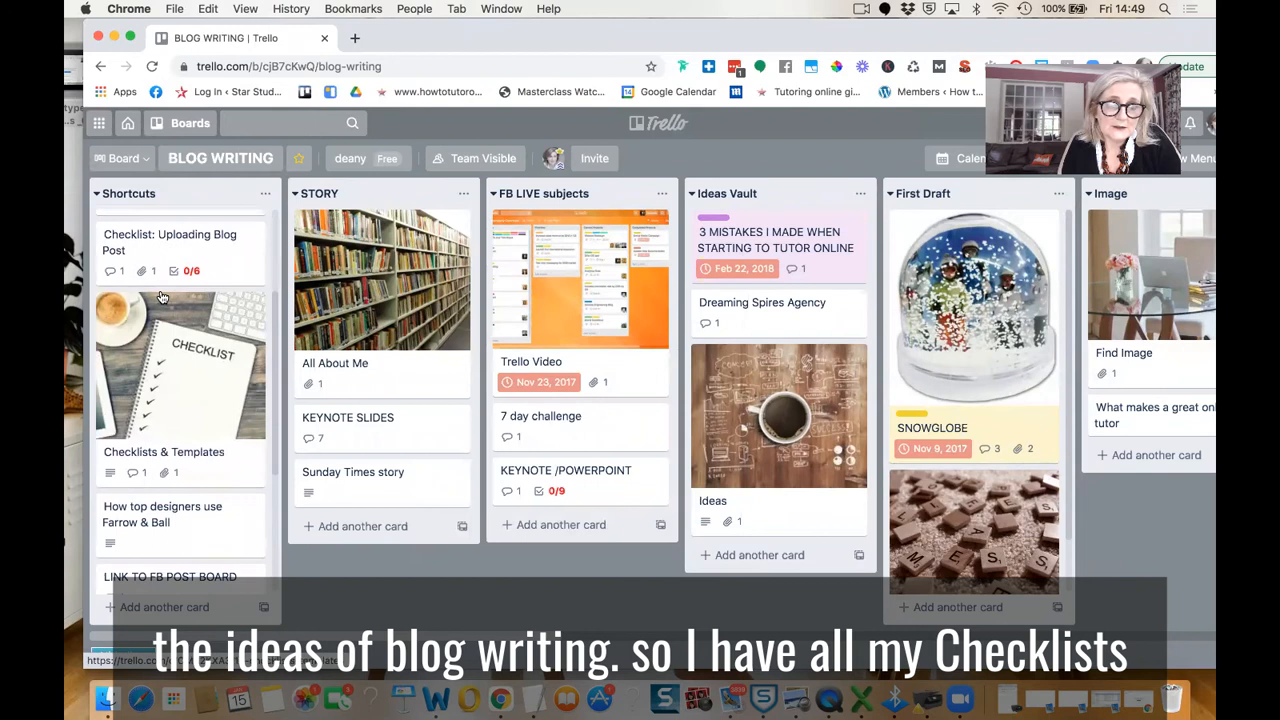
scroll("down", 3)
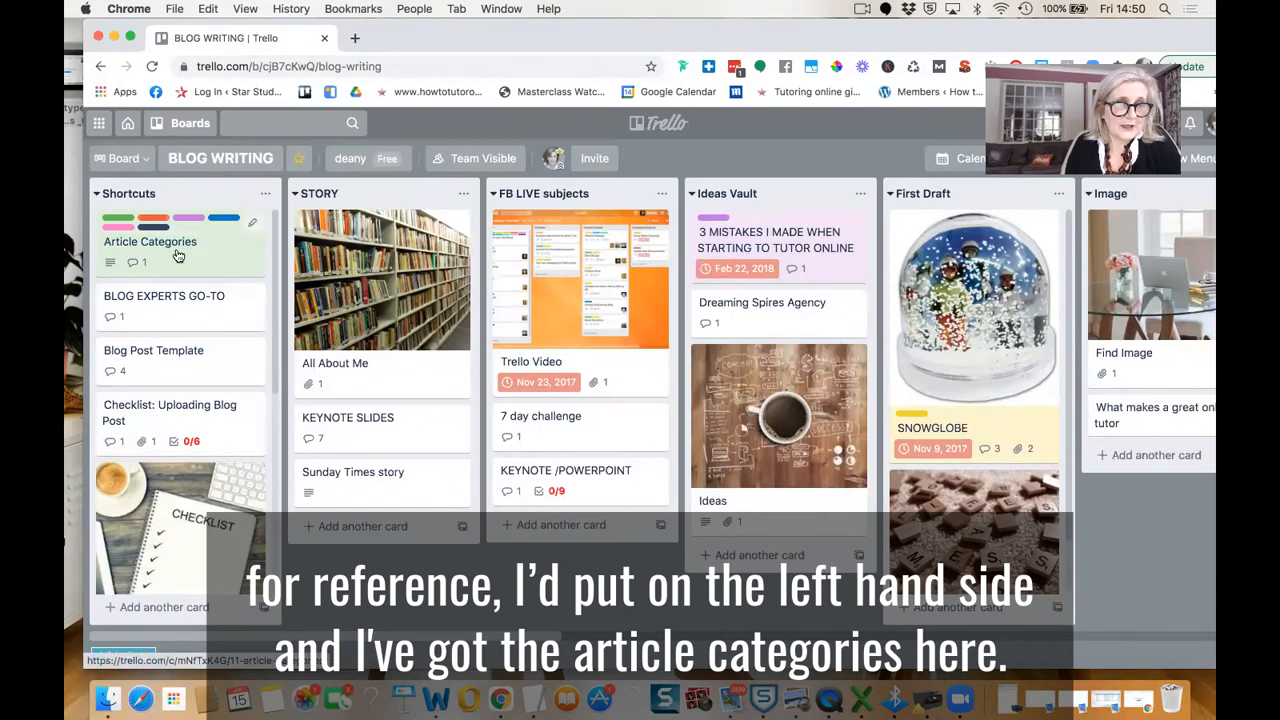
left_click(150, 241)
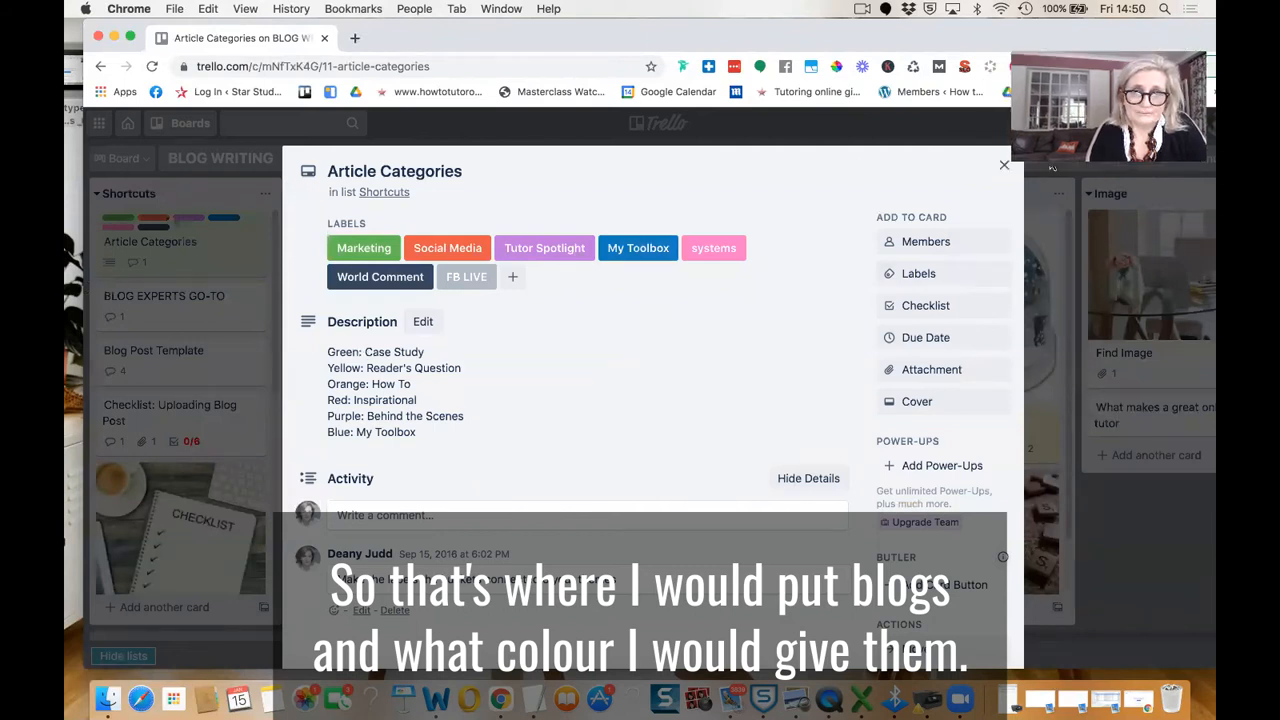
left_click(1004, 164)
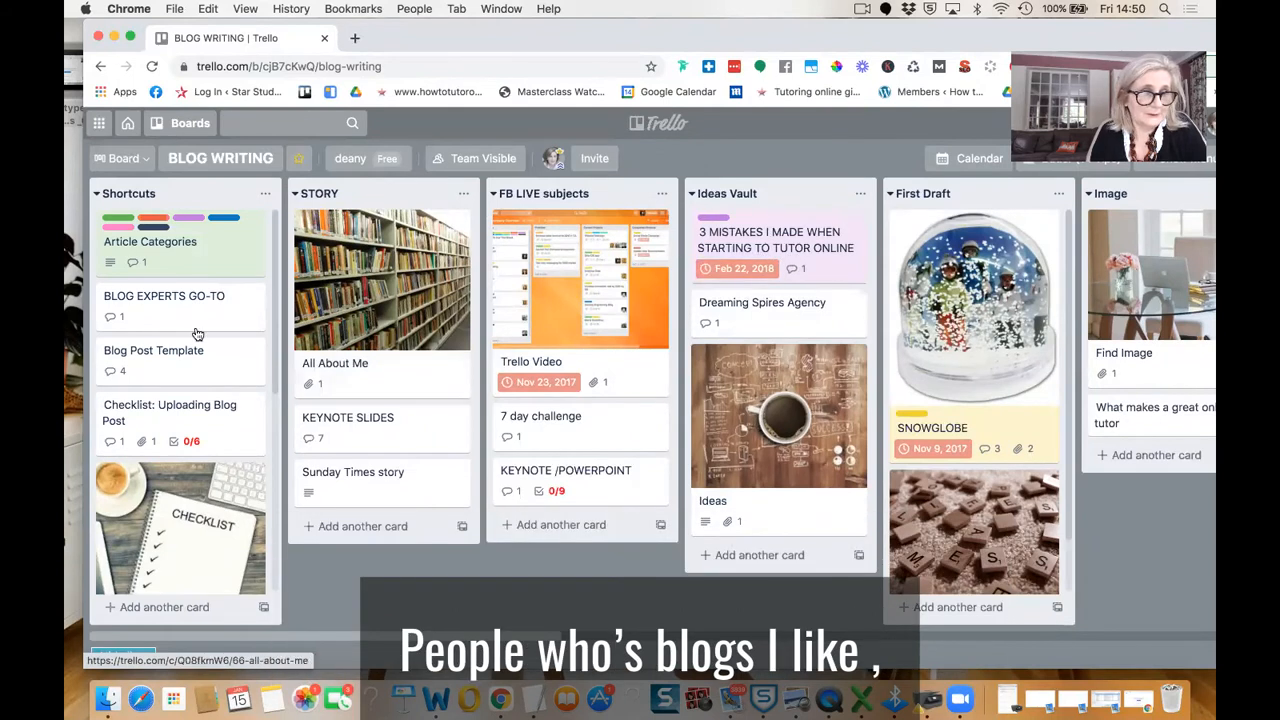
left_click(164, 296)
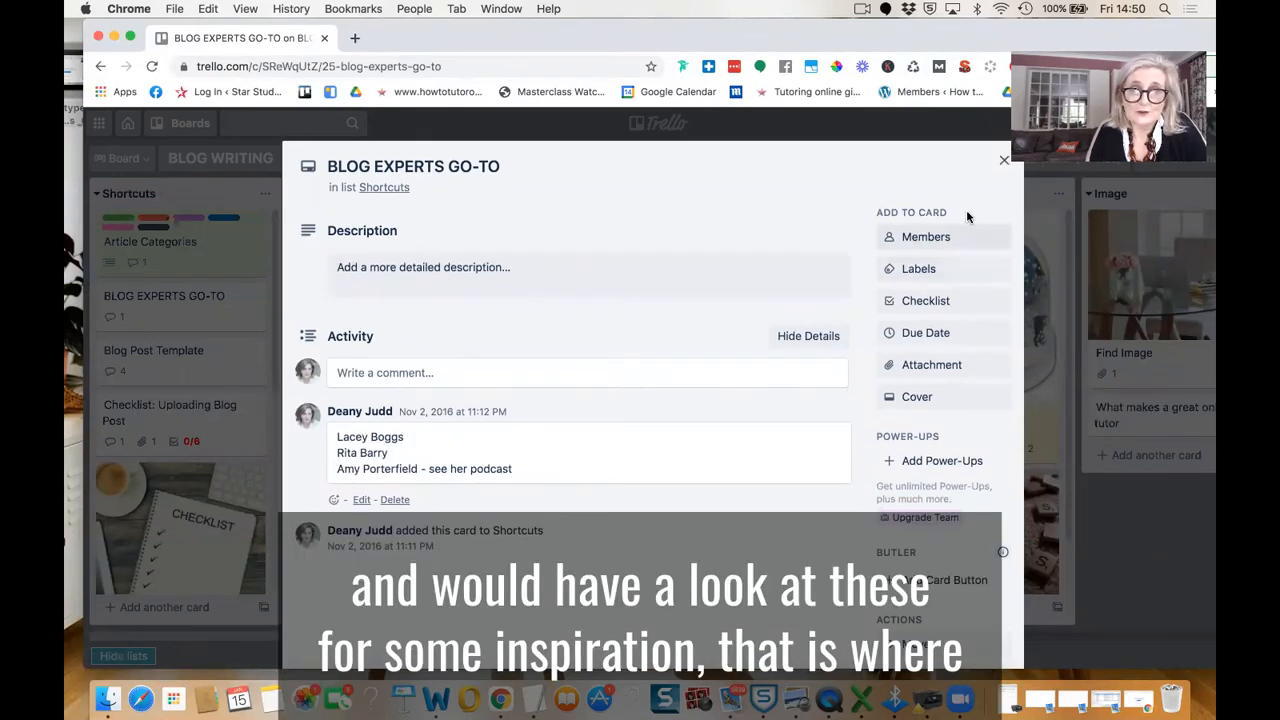
left_click(1004, 160)
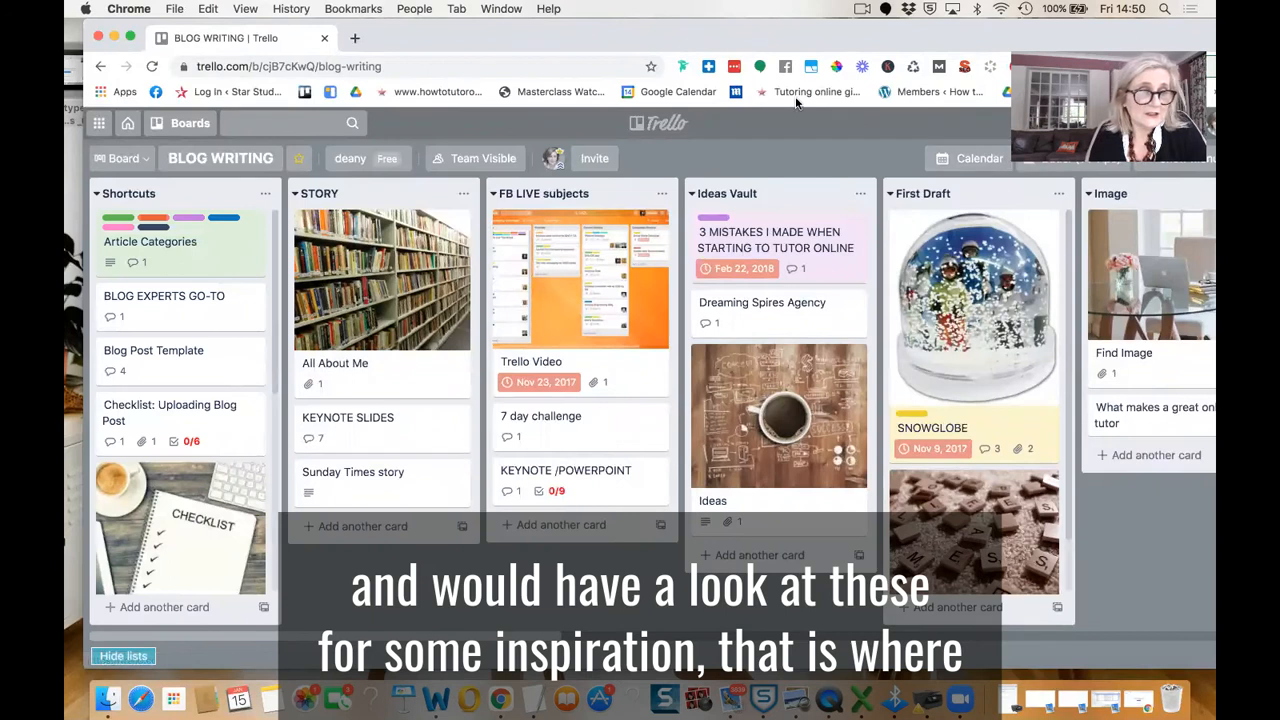
- Review the Blog Post Template and Checklists & Templates cards
left_click(153, 350)
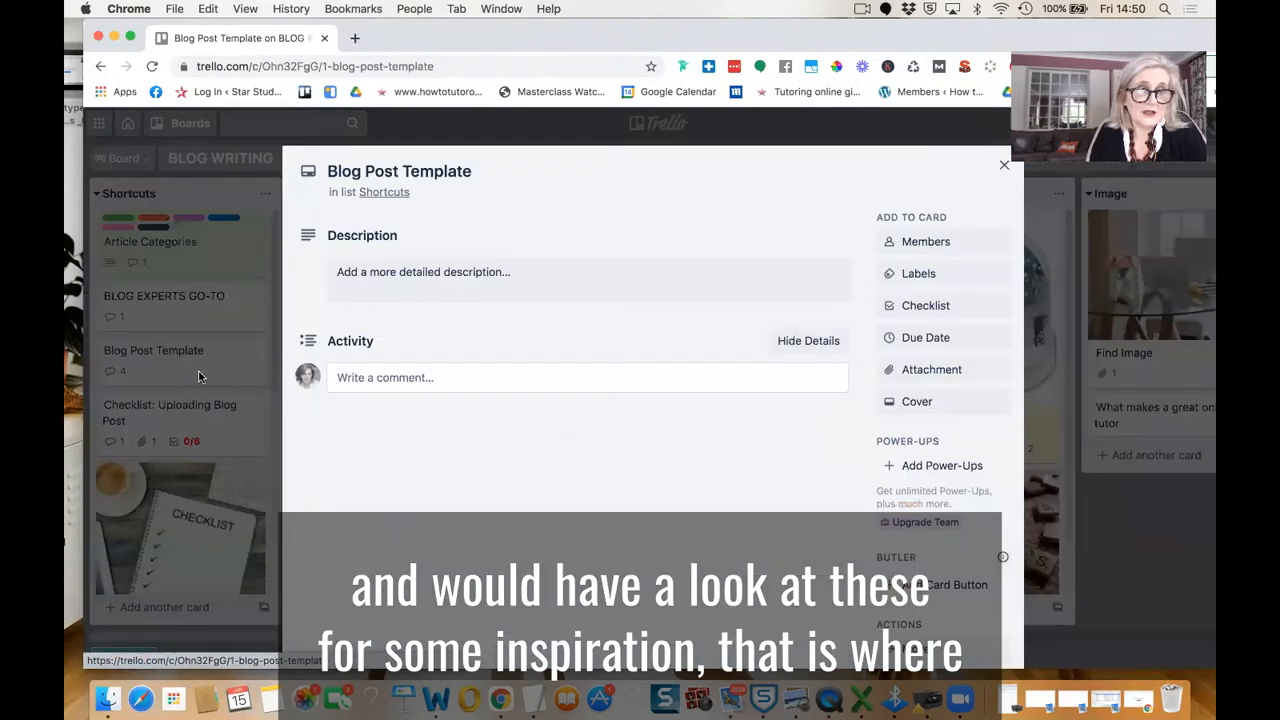
scroll("down", 3)
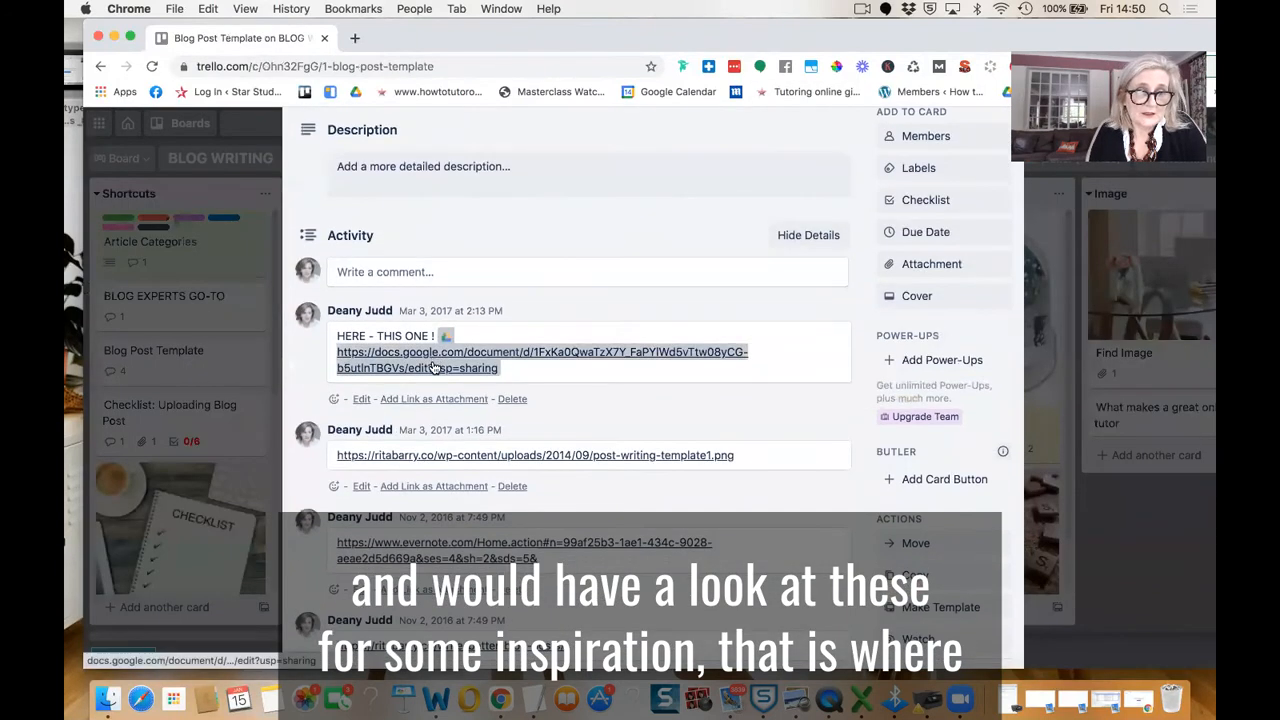
left_click(440, 360)
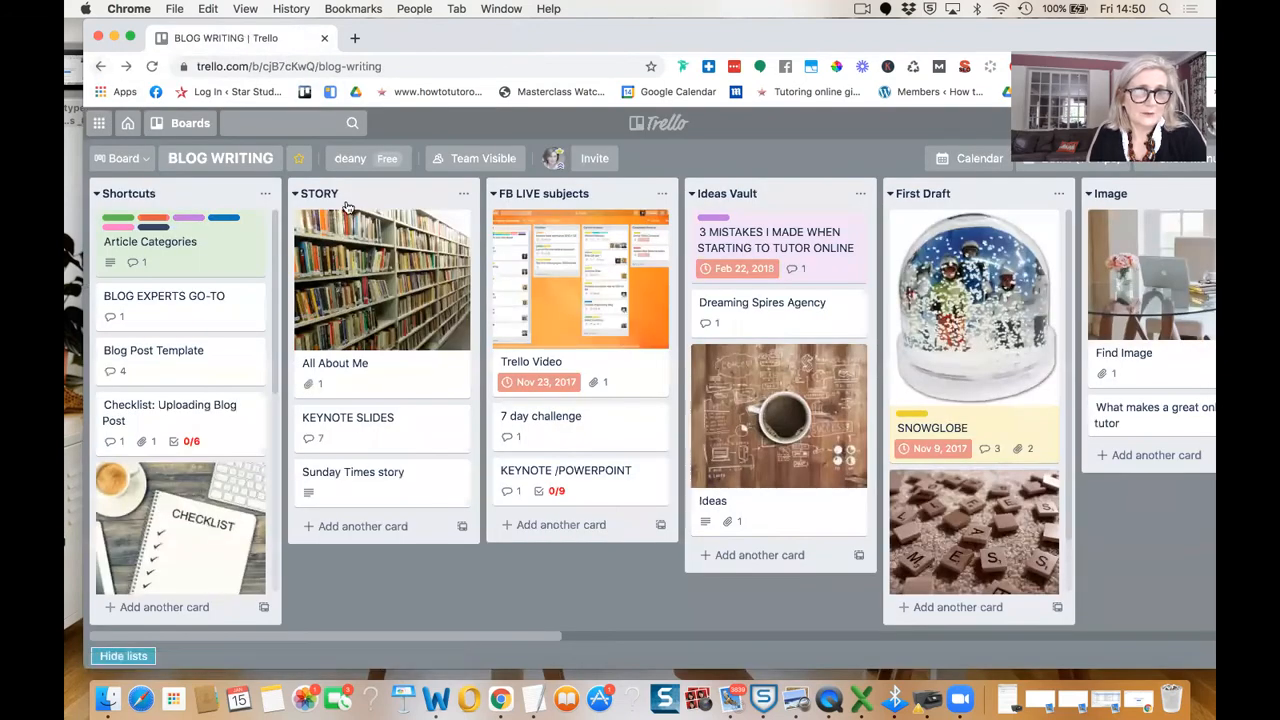
scroll("down", 3)
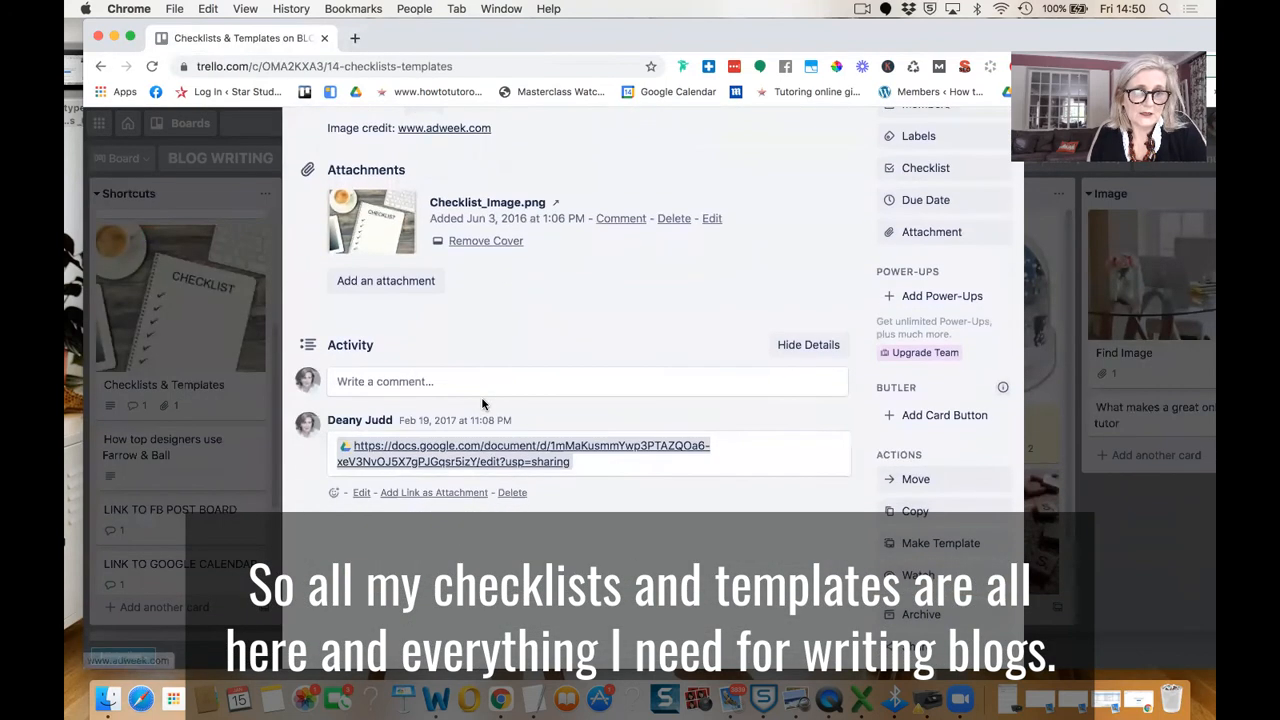
scroll("up", 3)
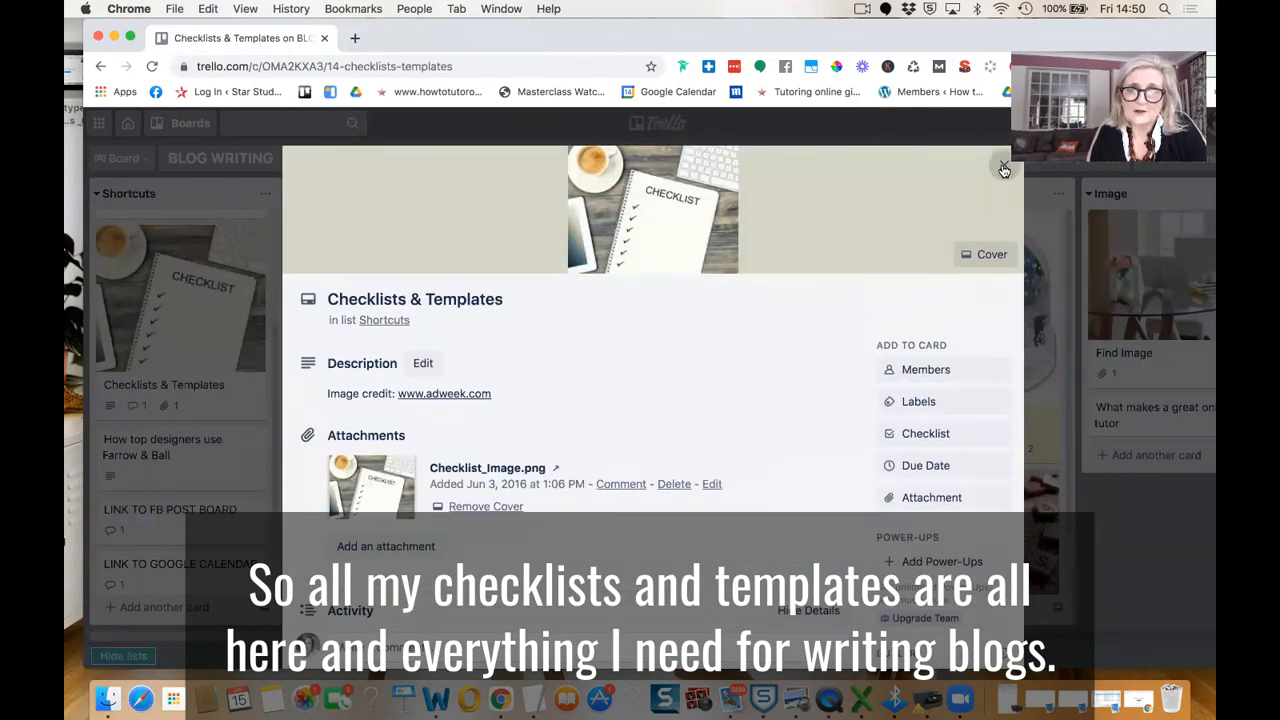
left_click(1004, 166)
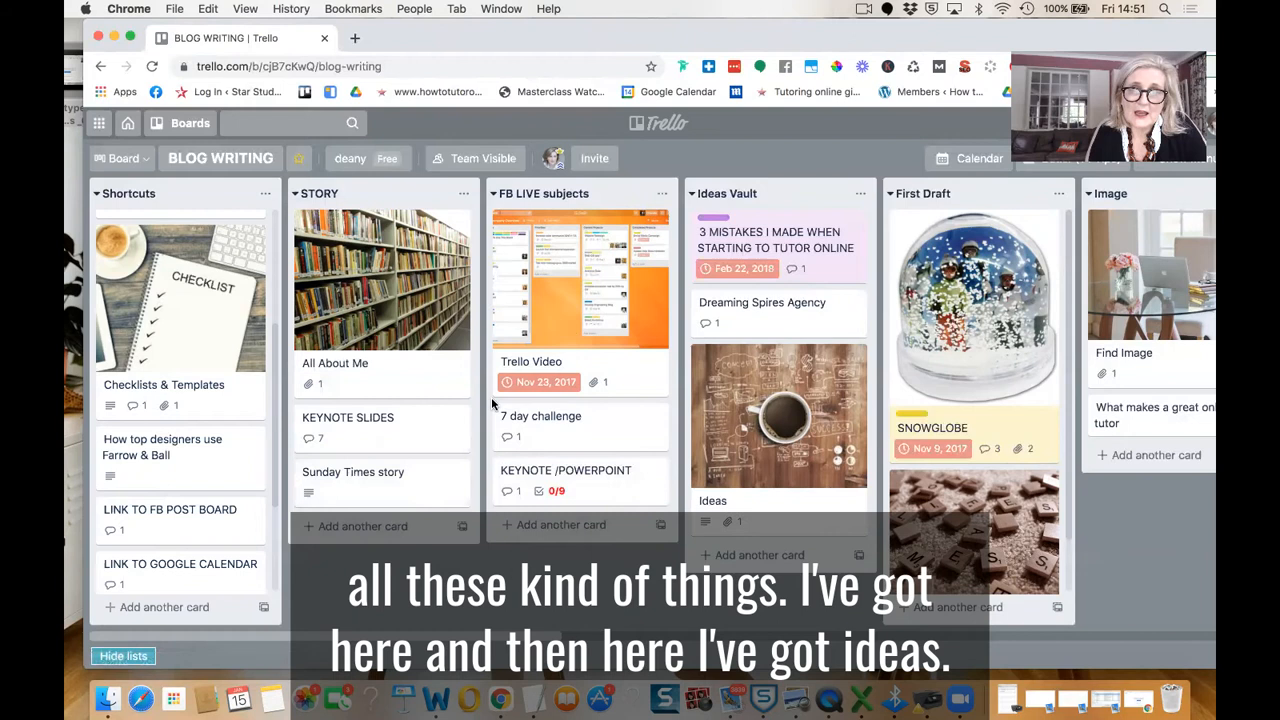
- Add a 'Home schooling' card to Ideas Vault and open its details
scroll("right", 3)
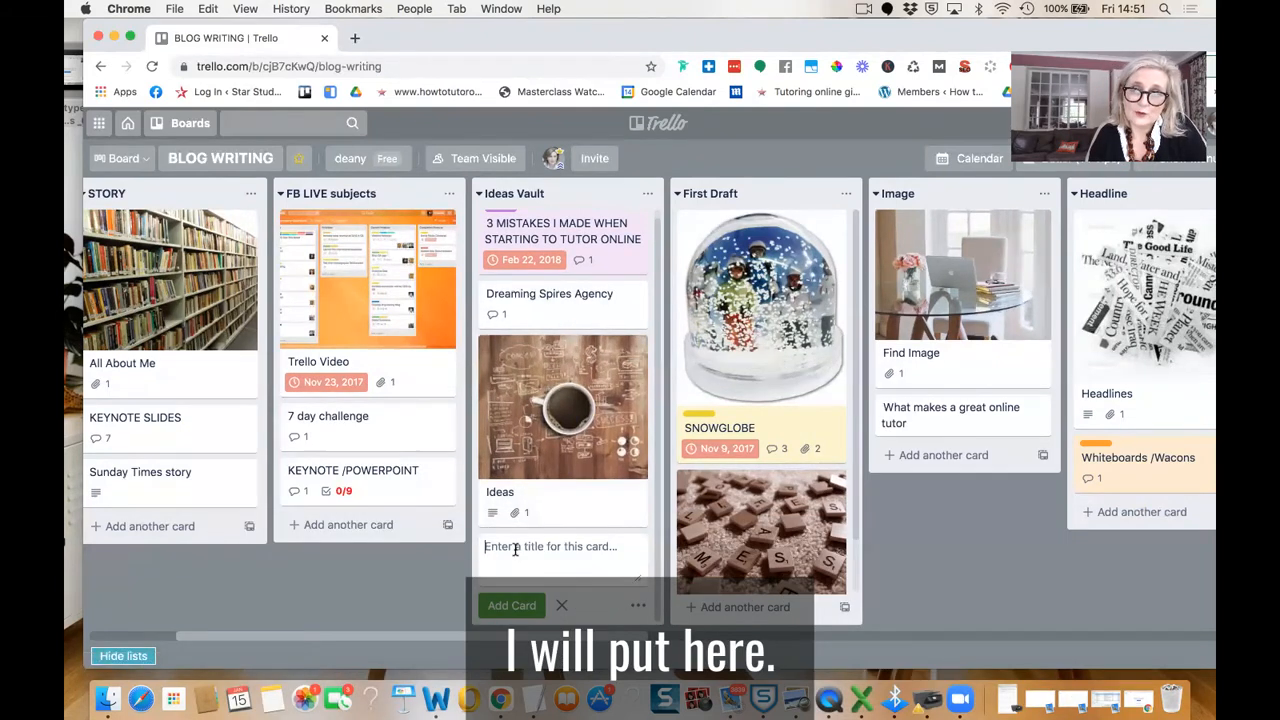
type("Home s")
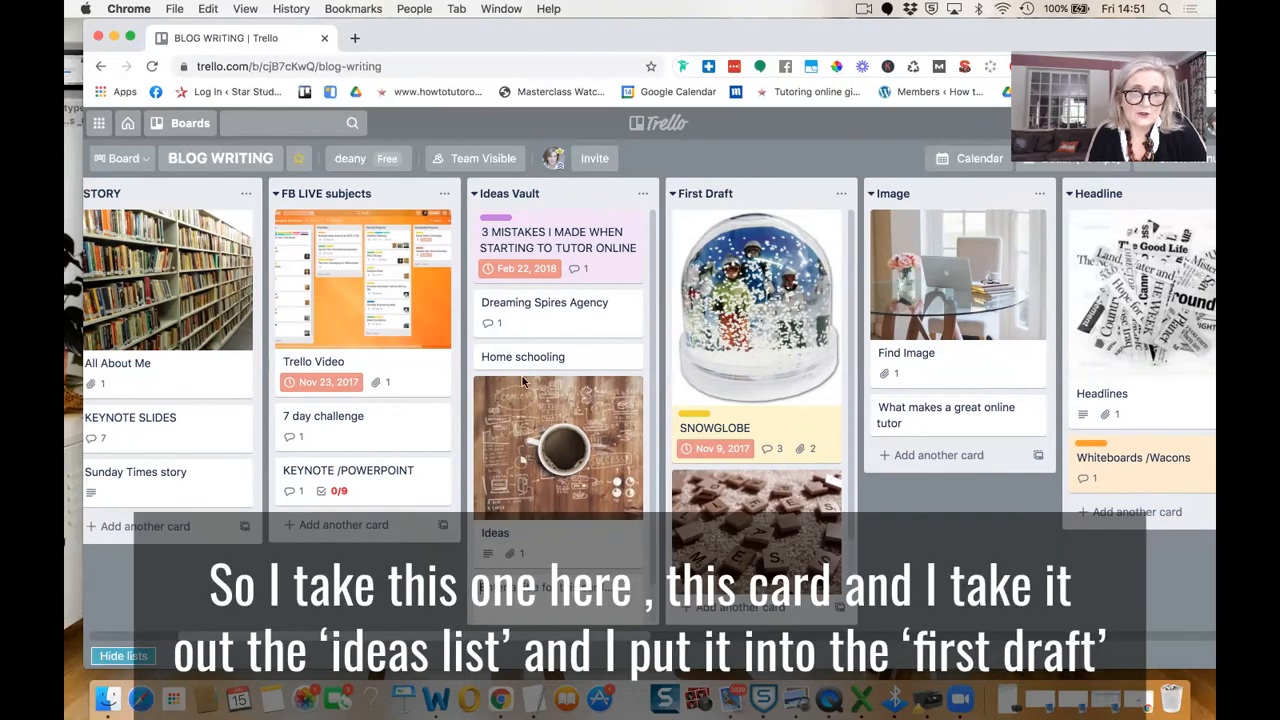
left_click(522, 356)
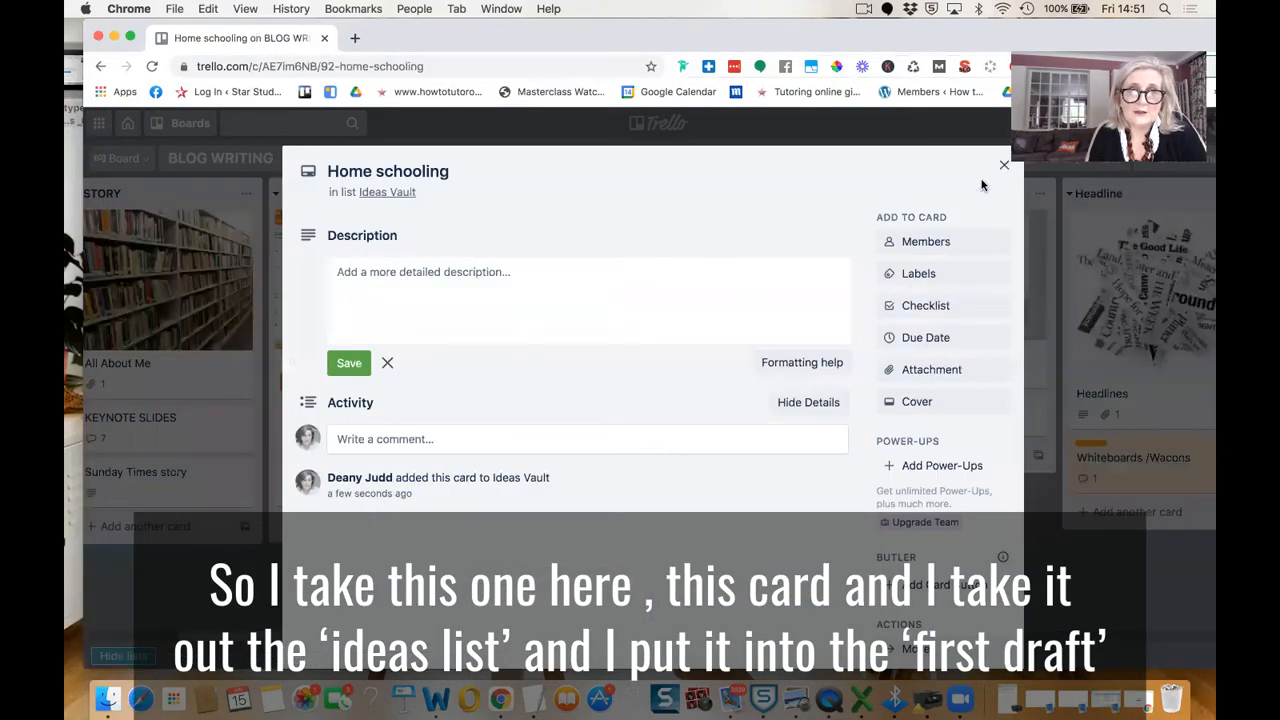
- Move the Home schooling card to First Draft, check its details, then into Image
left_click(1004, 164)
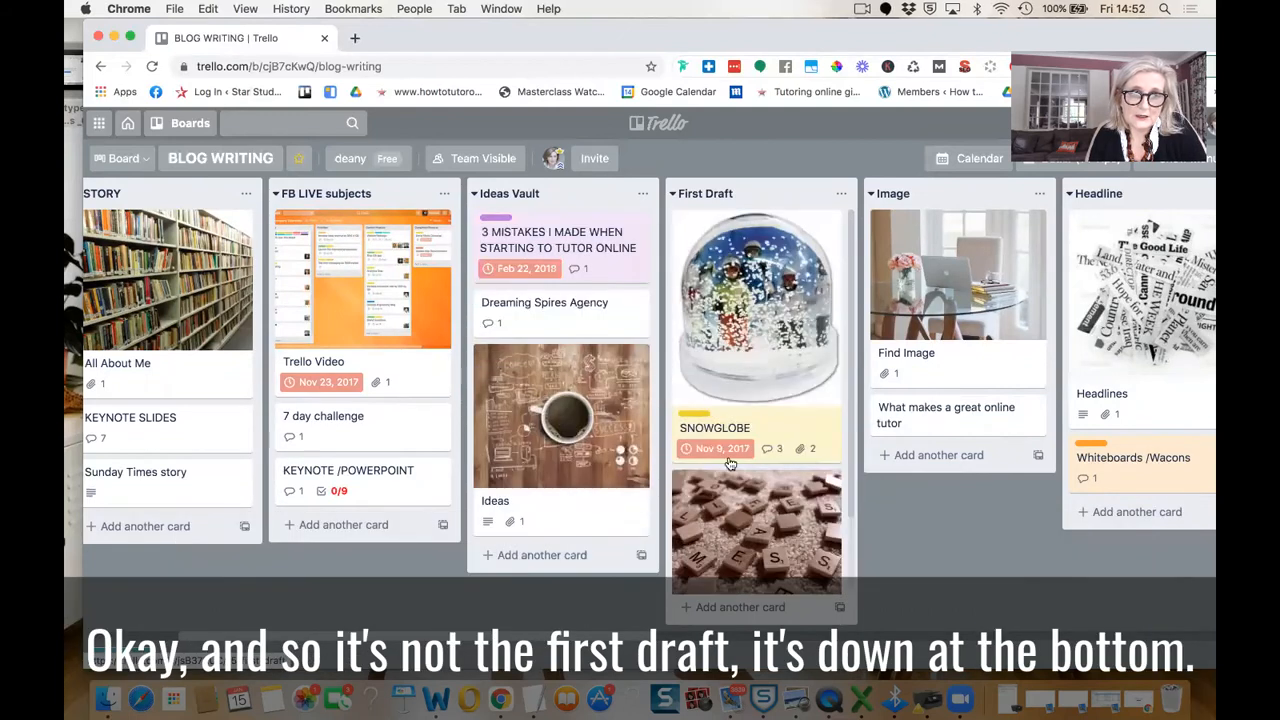
scroll("down", 3)
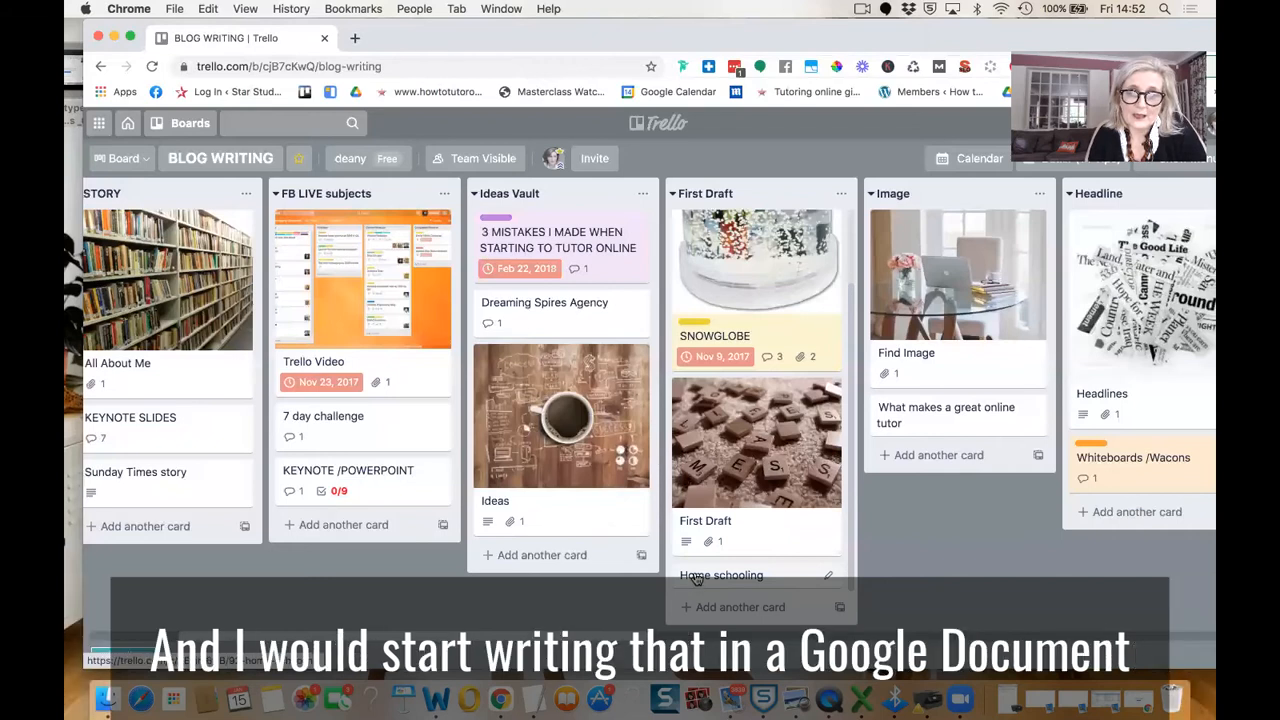
left_click(721, 575)
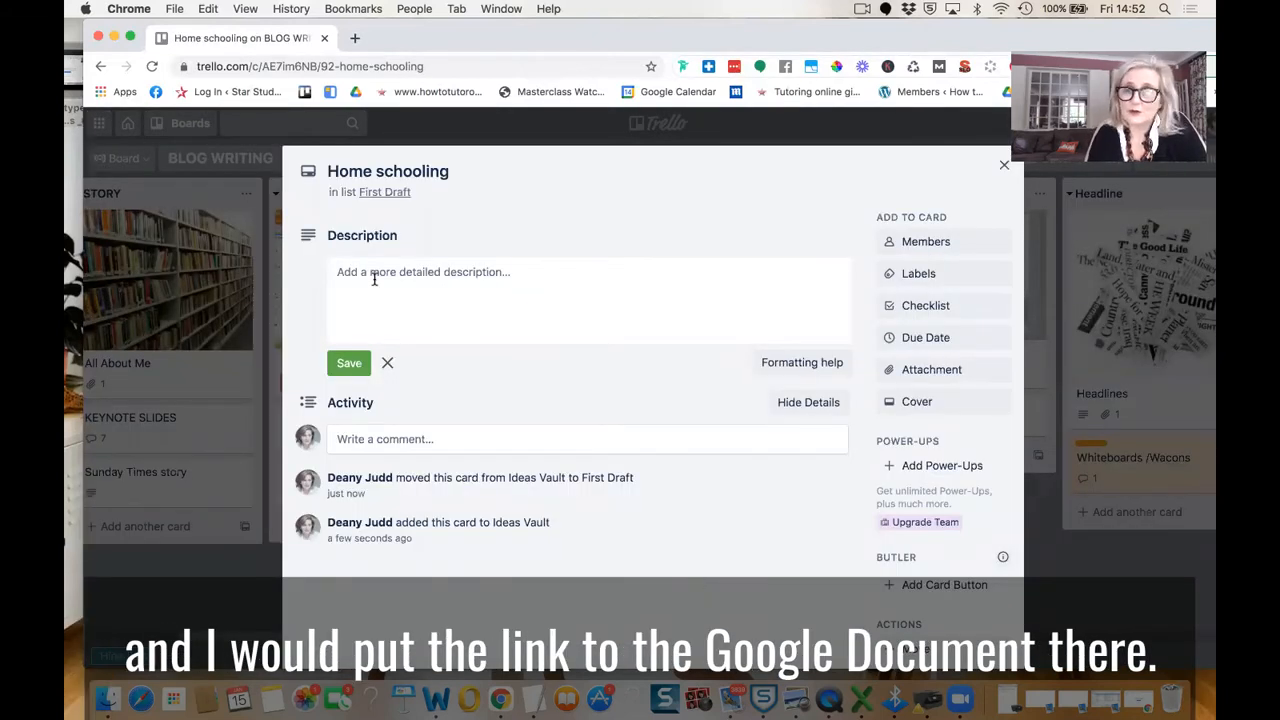
mouse_move(545, 335)
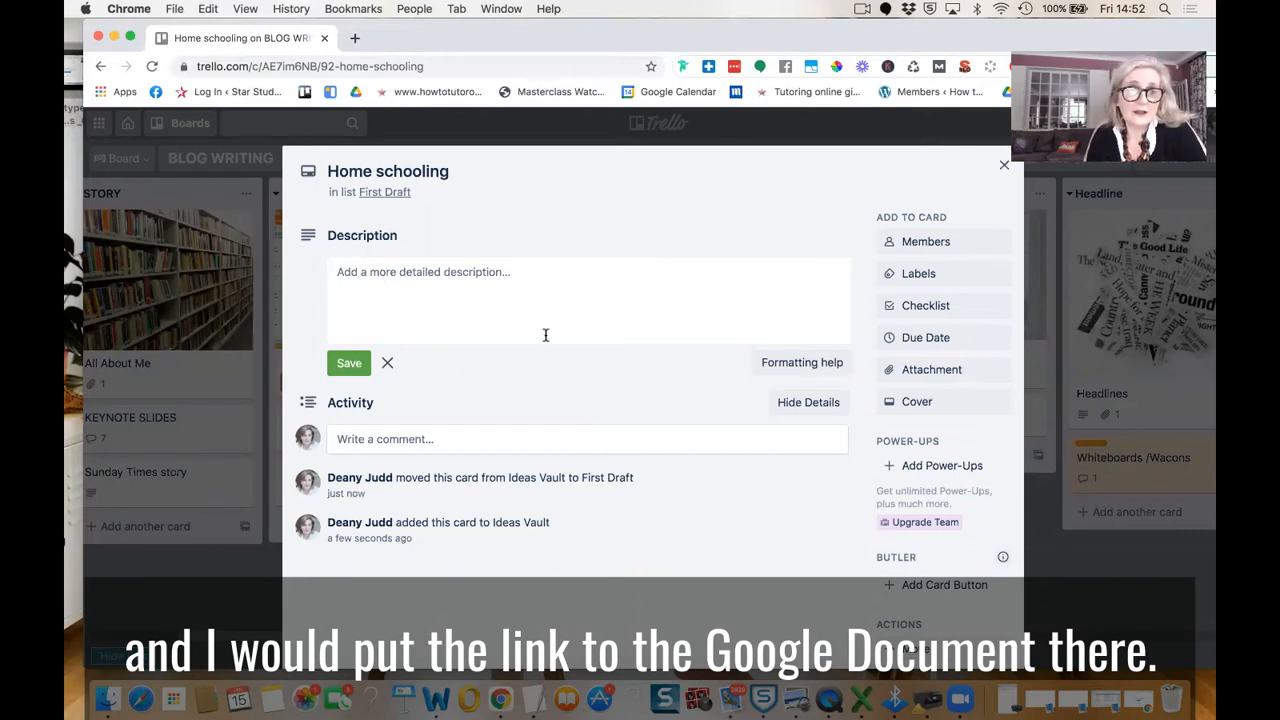
left_click(1004, 164)
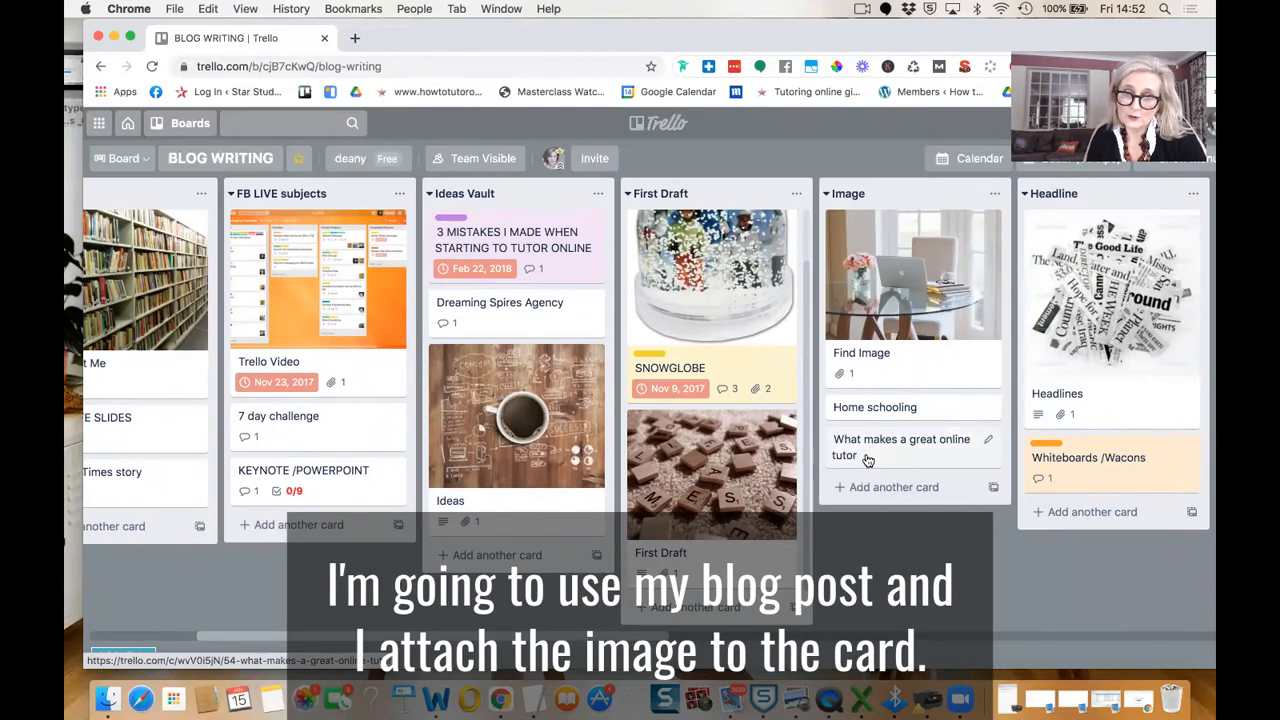
- Attach going live .png from the computer to the What makes a great online tutor card
left_click(901, 447)
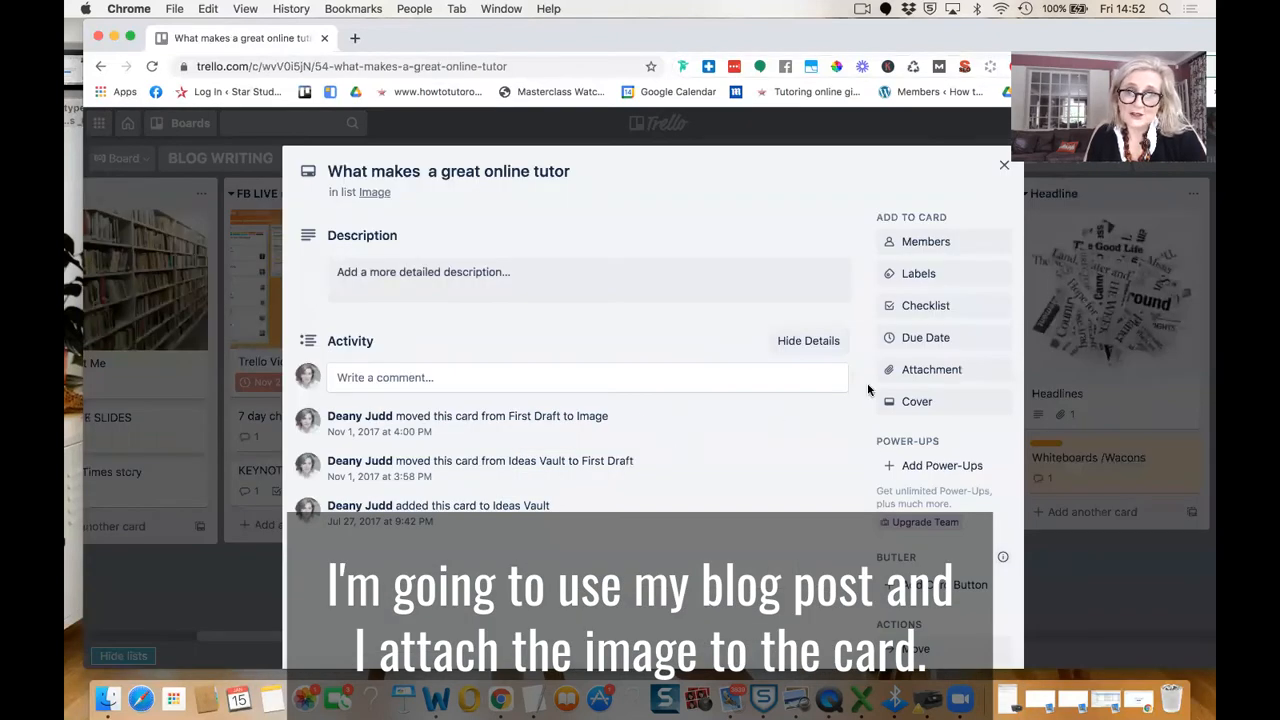
left_click(931, 369)
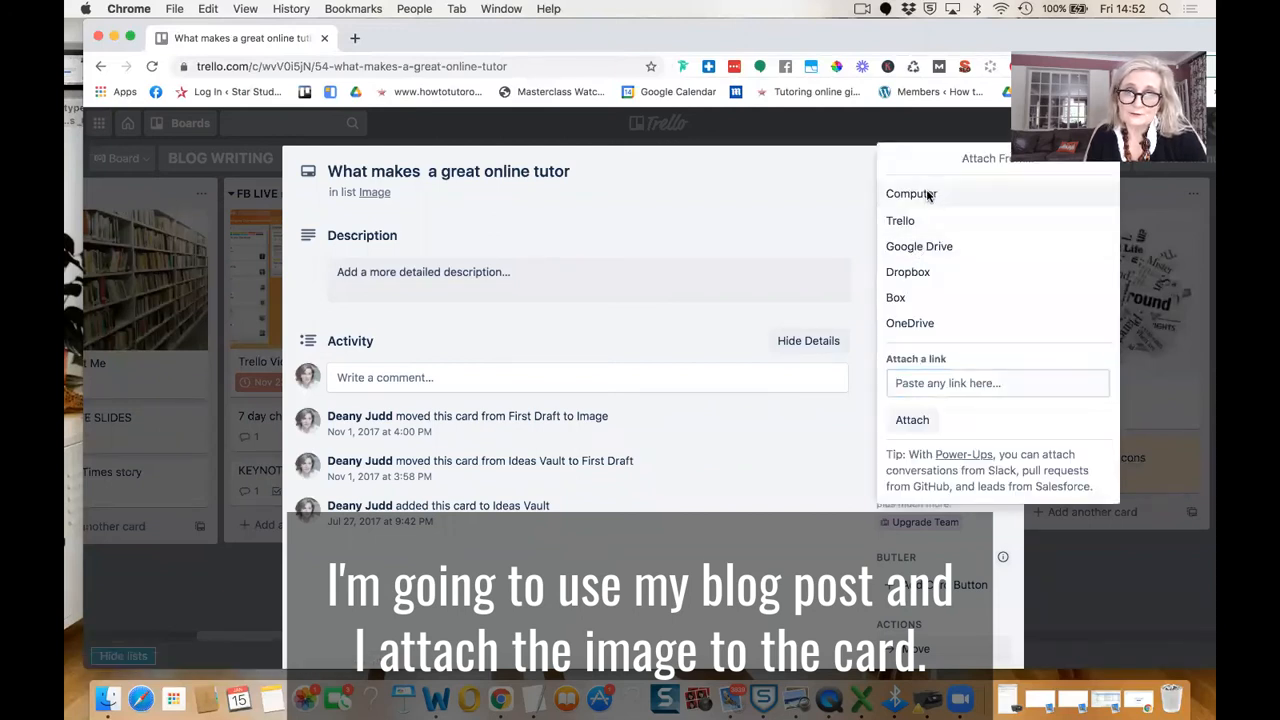
left_click(911, 193)
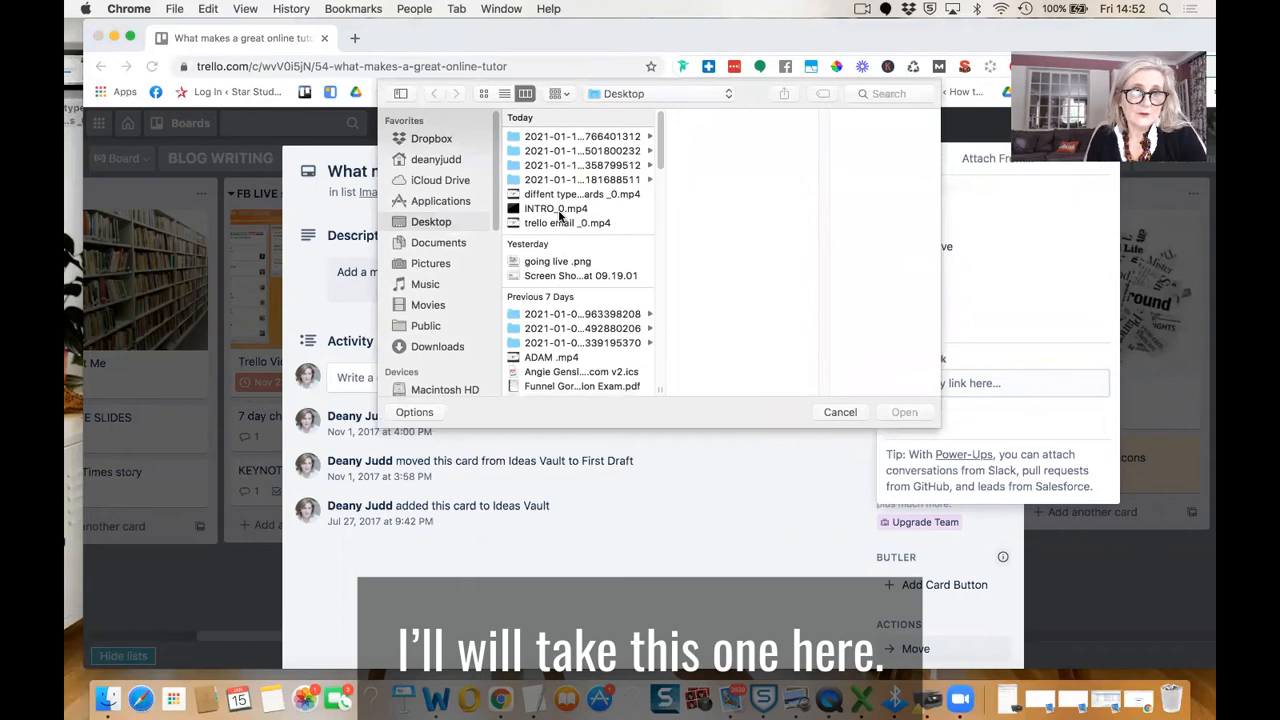
left_click(557, 230)
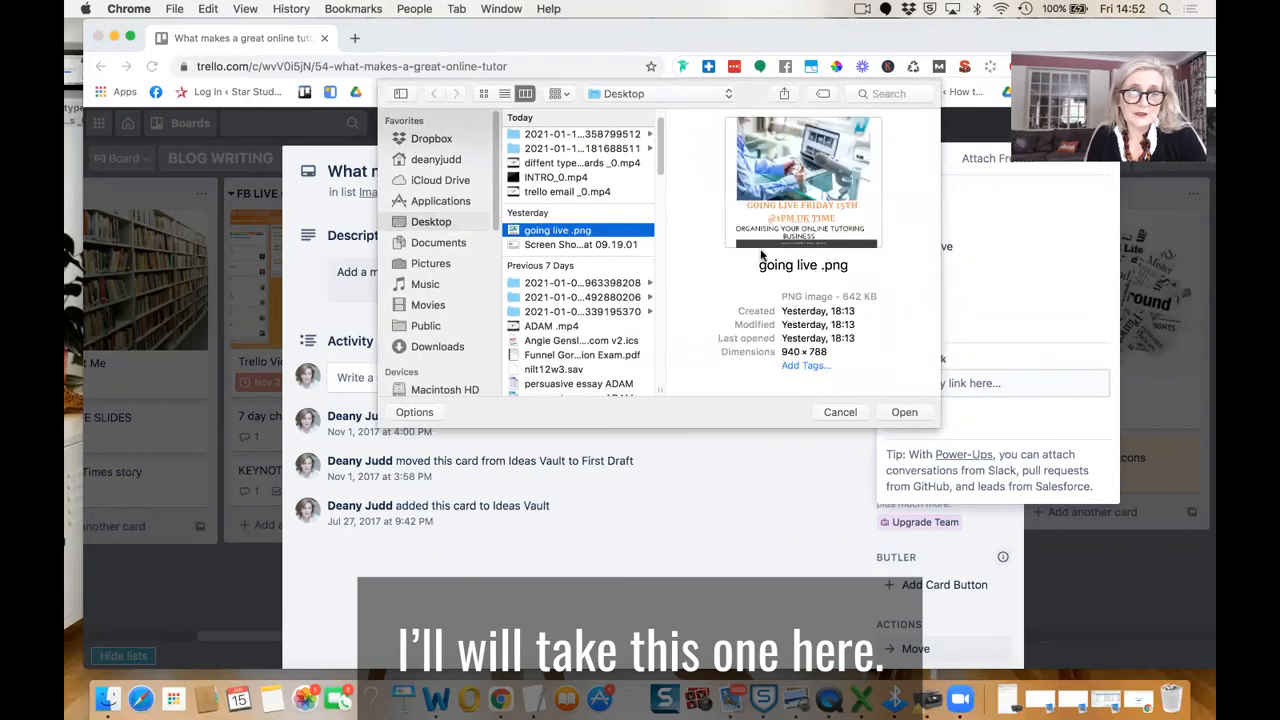
left_click(903, 412)
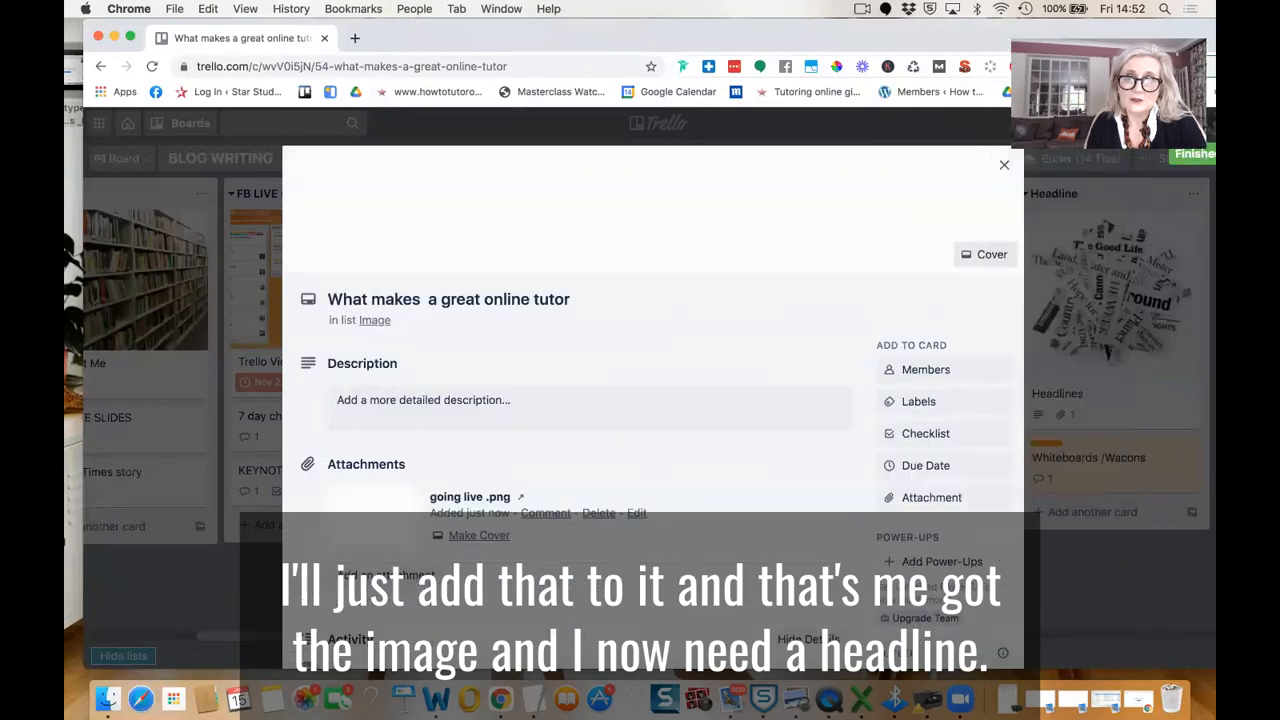
left_click(1004, 164)
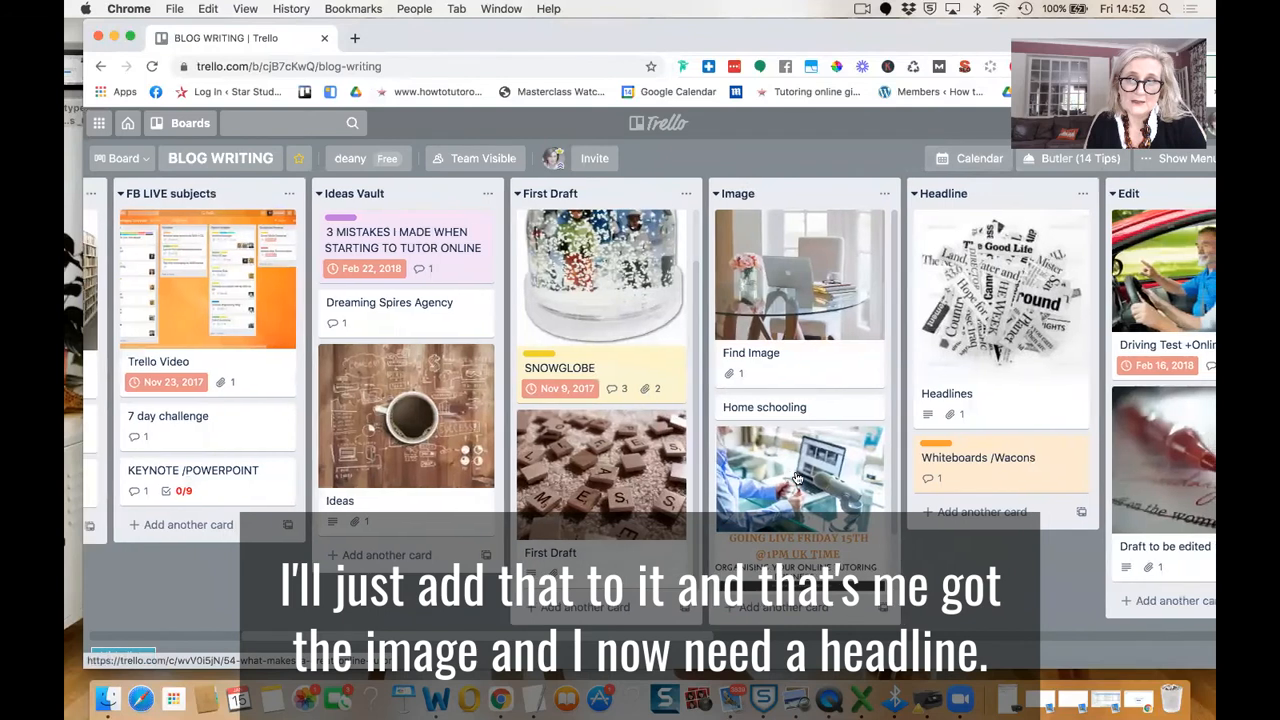
- Drag the What makes a great online tutor card from Image into Headline
scroll("right", 3)
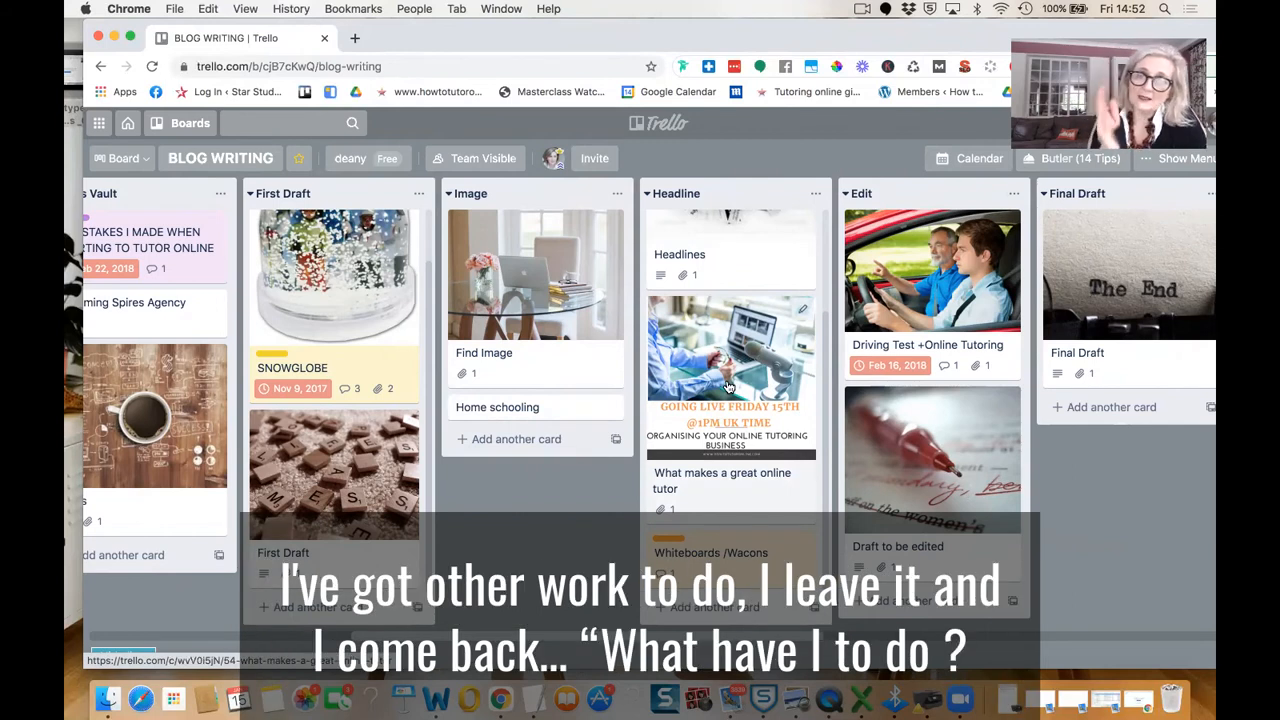
mouse_move(672, 403)
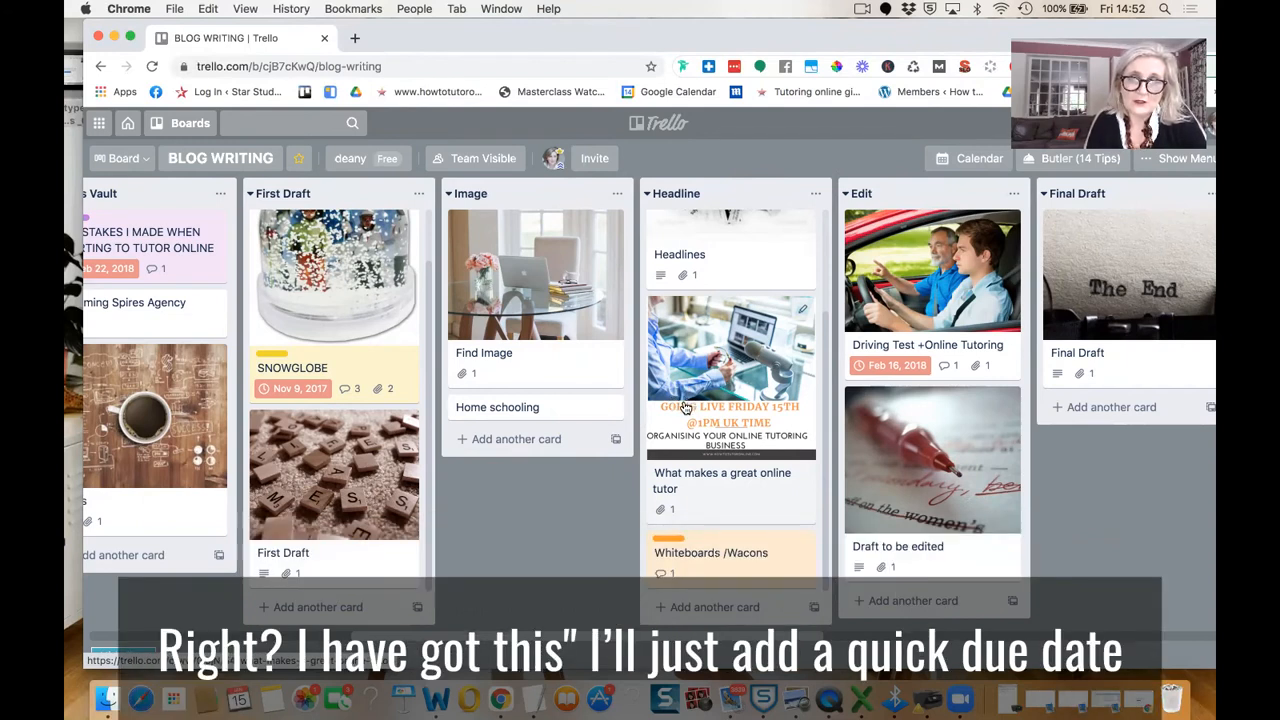
- Set the online tutor card's due date to 17 January
left_click(722, 480)
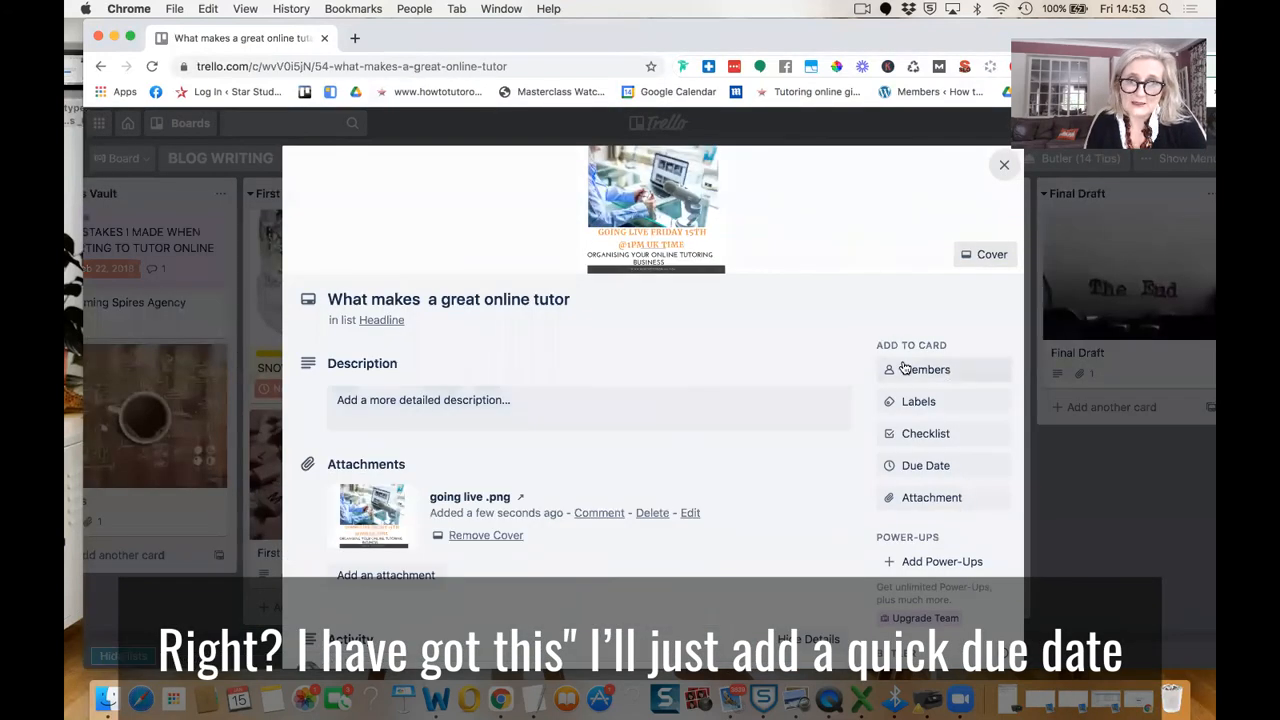
left_click(925, 465)
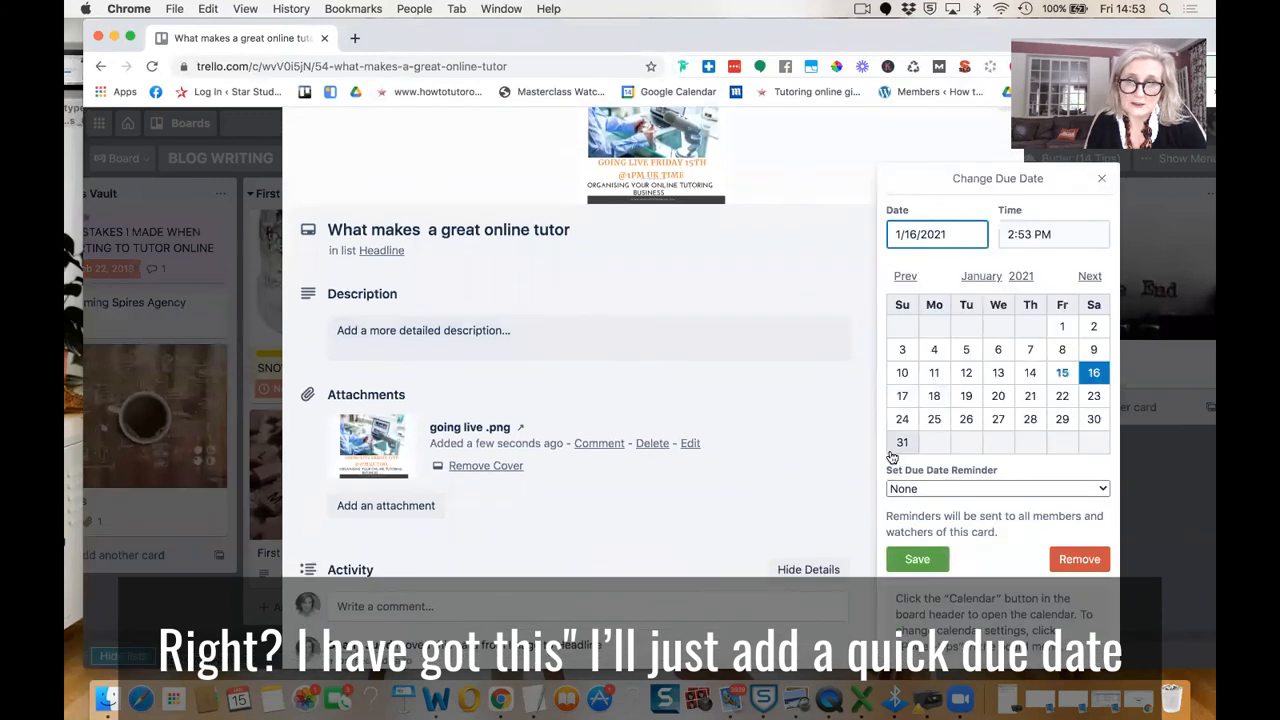
left_click(902, 396)
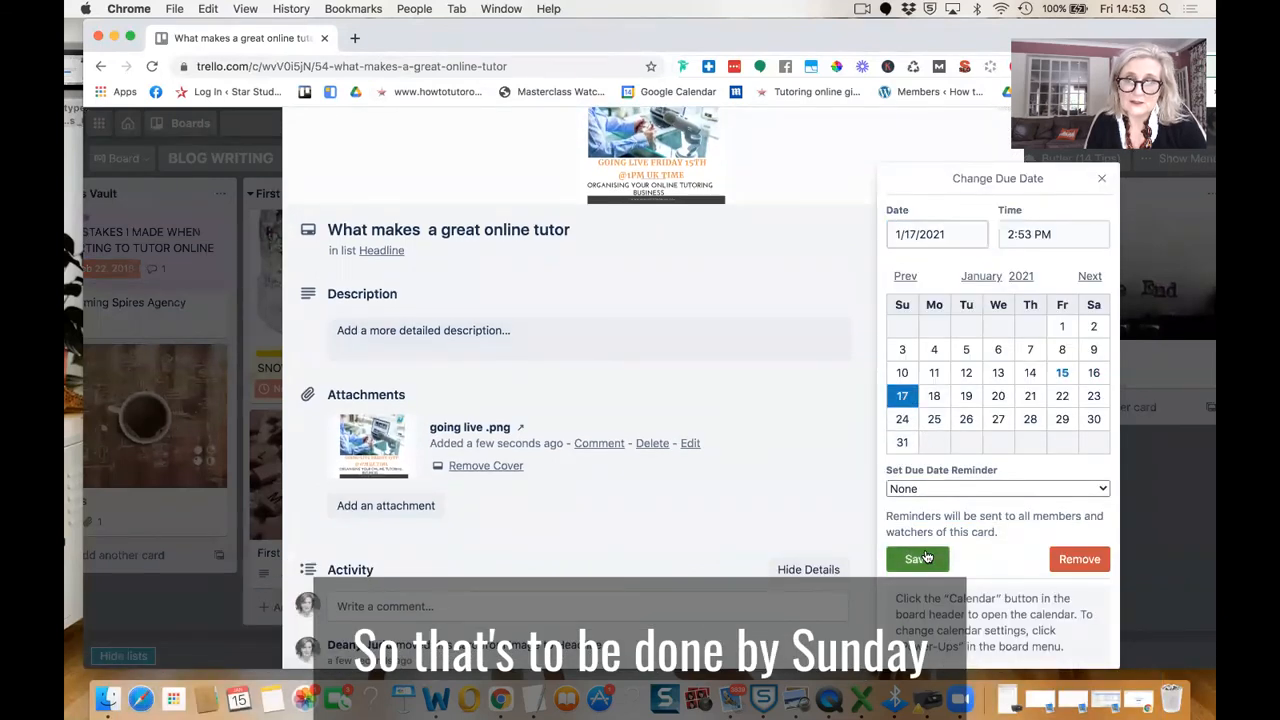
left_click(916, 559)
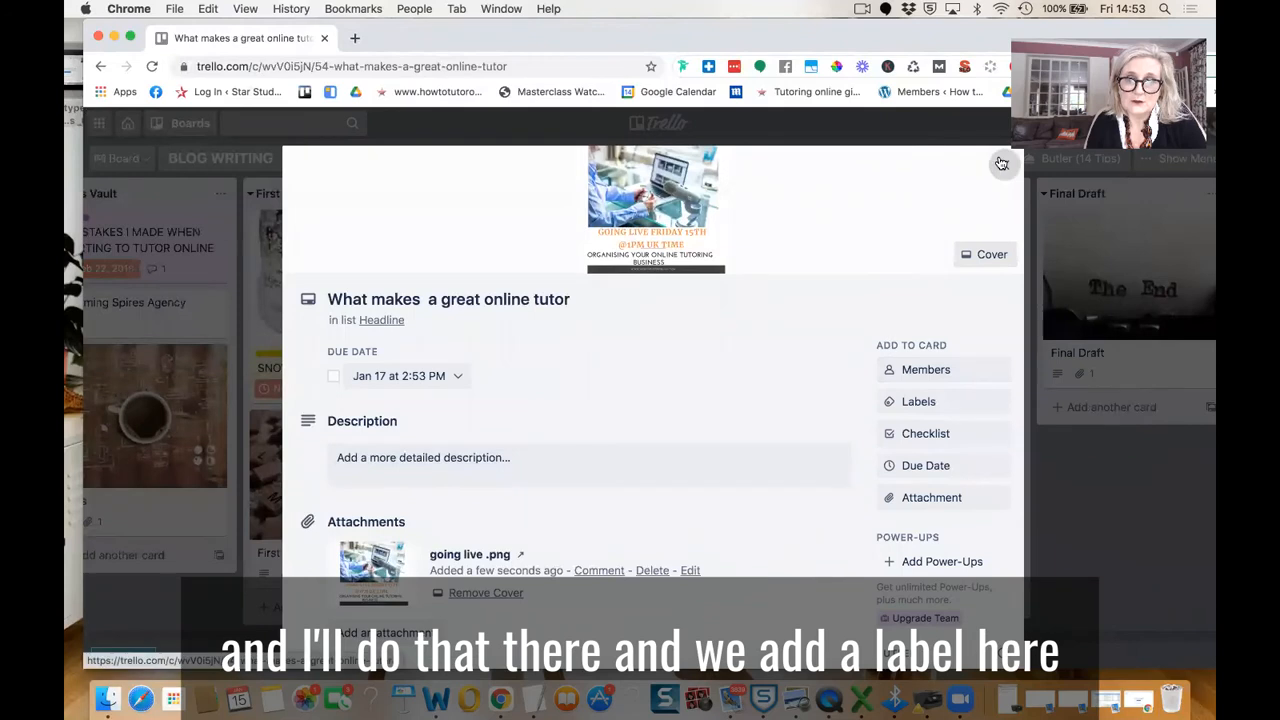
- Apply the pink systems label to the online tutor card
left_click(918, 401)
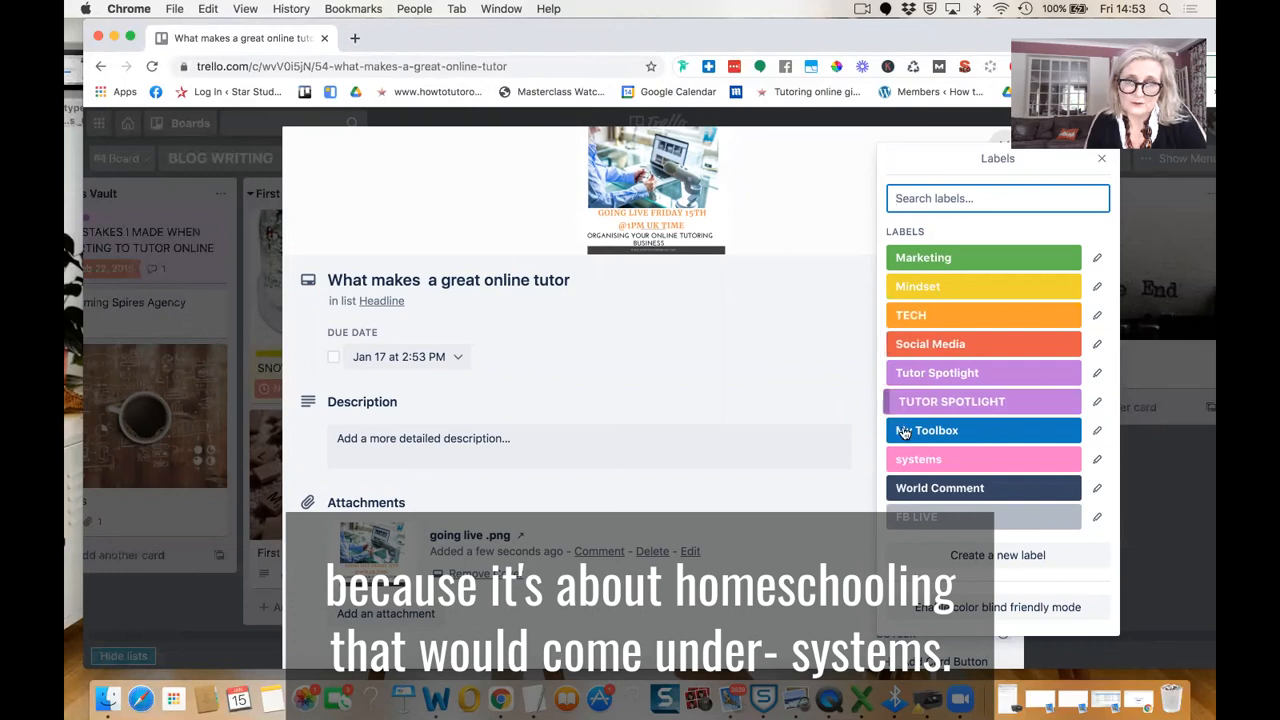
left_click(983, 459)
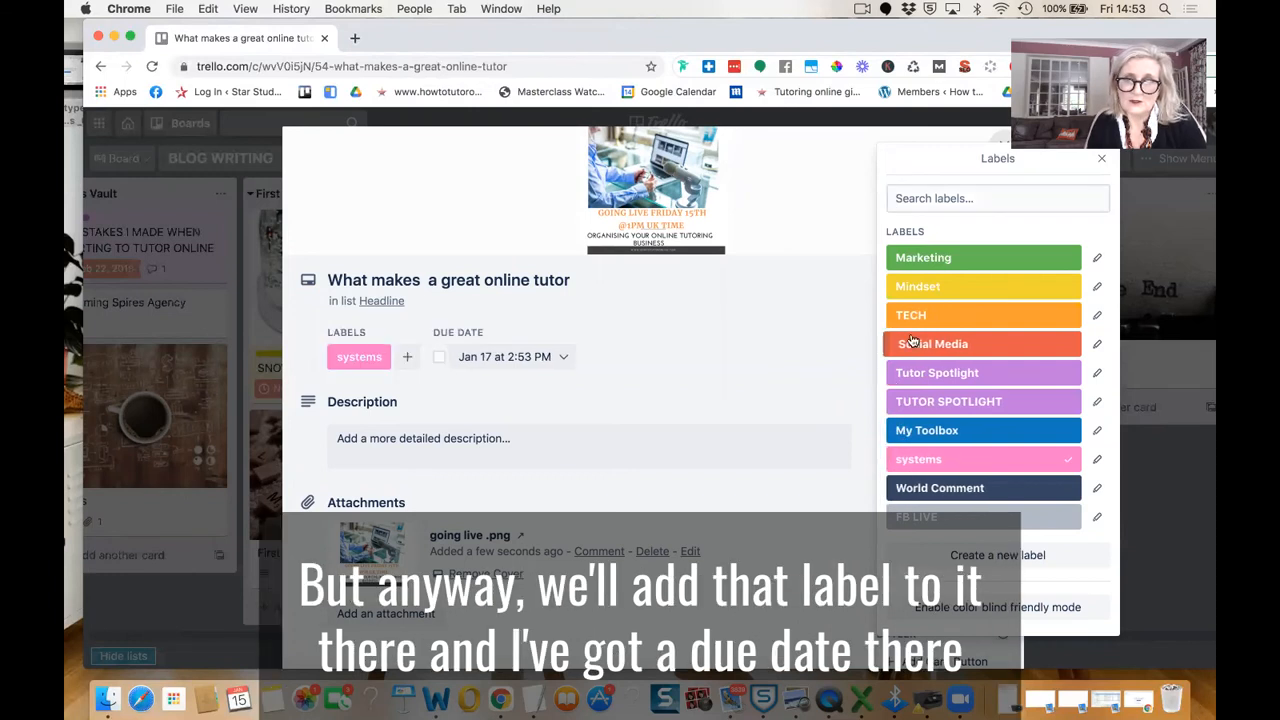
left_click(1101, 158)
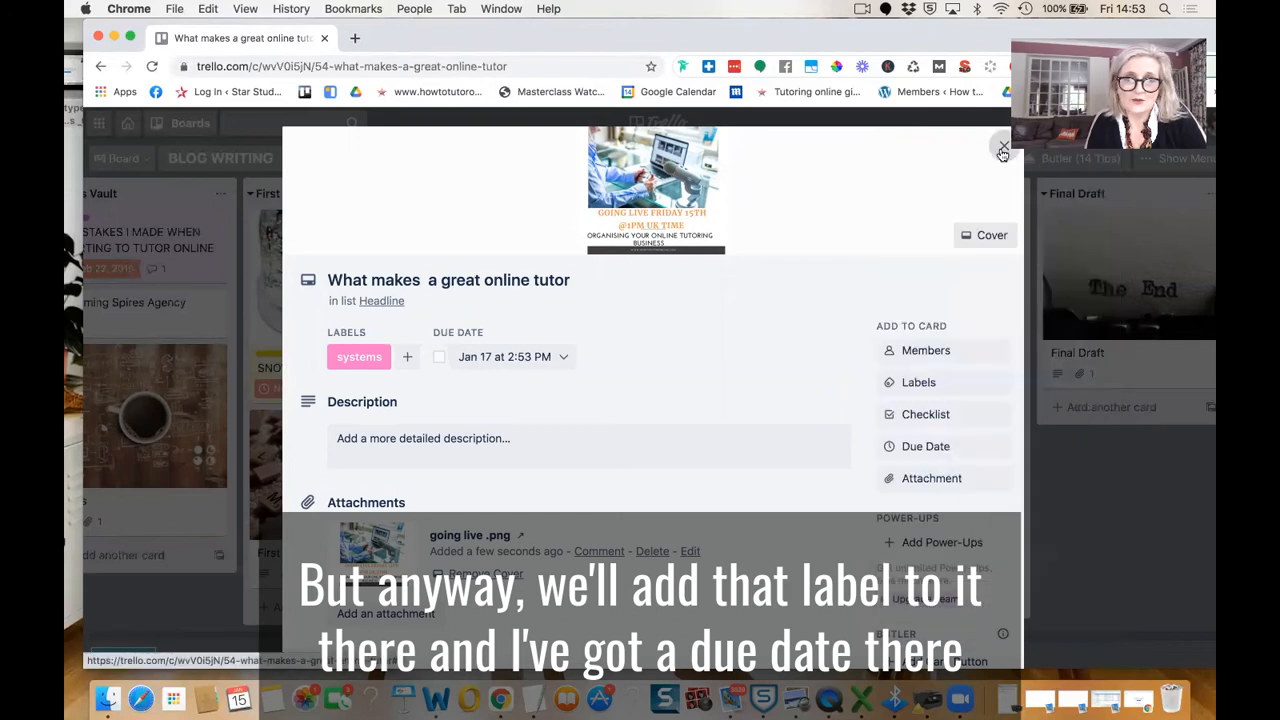
left_click(1003, 147)
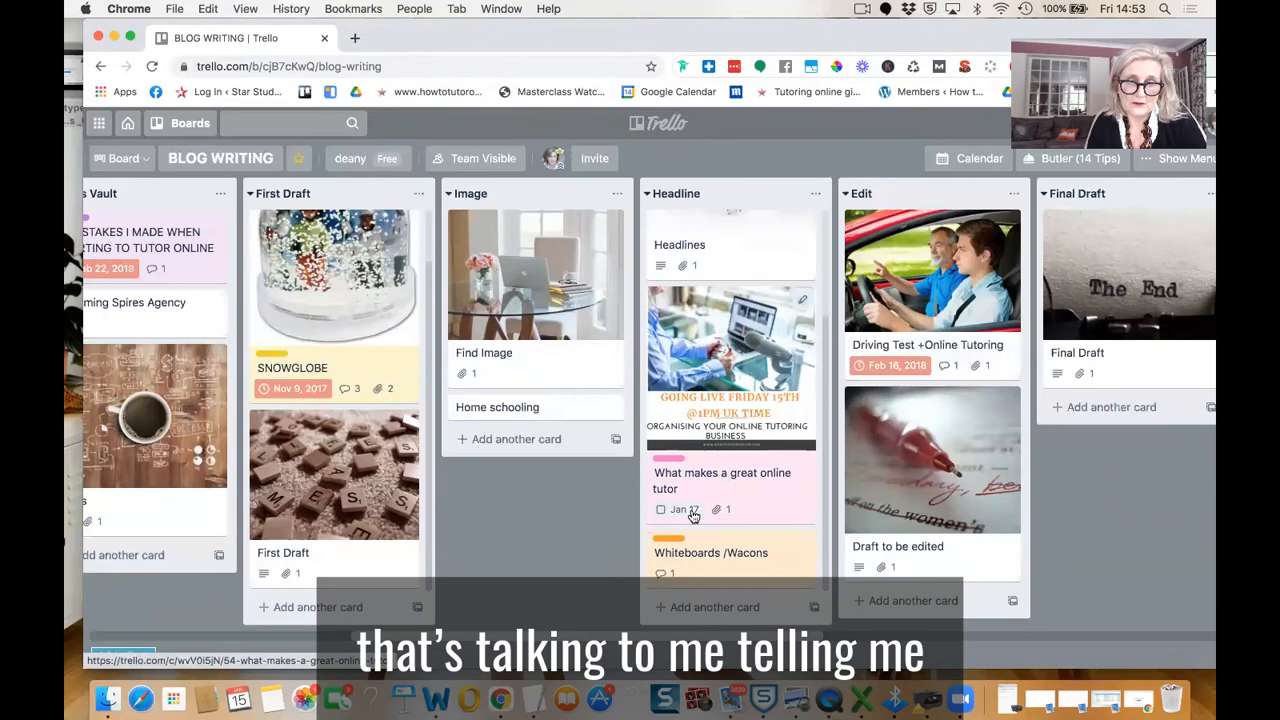
- Check the online tutor card, then drag it through Edit, Upload and Schedule into Promote
scroll("right", 3)
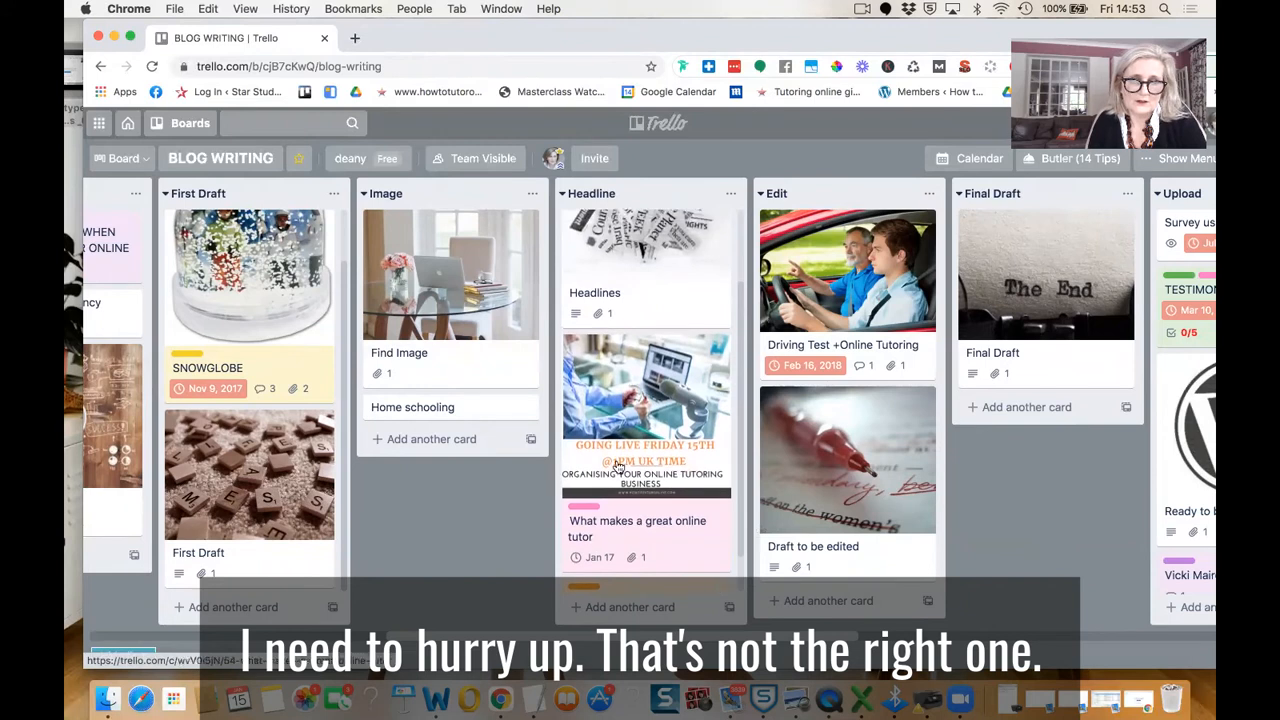
left_click(637, 528)
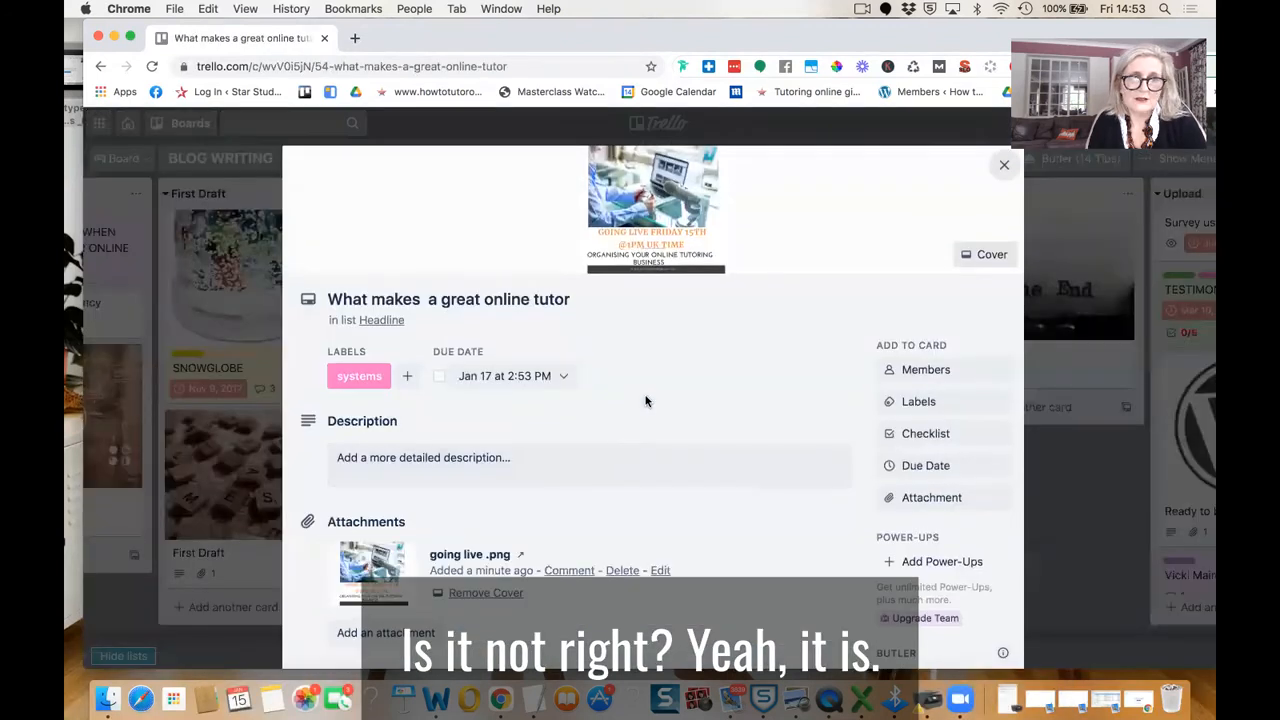
left_click(1003, 164)
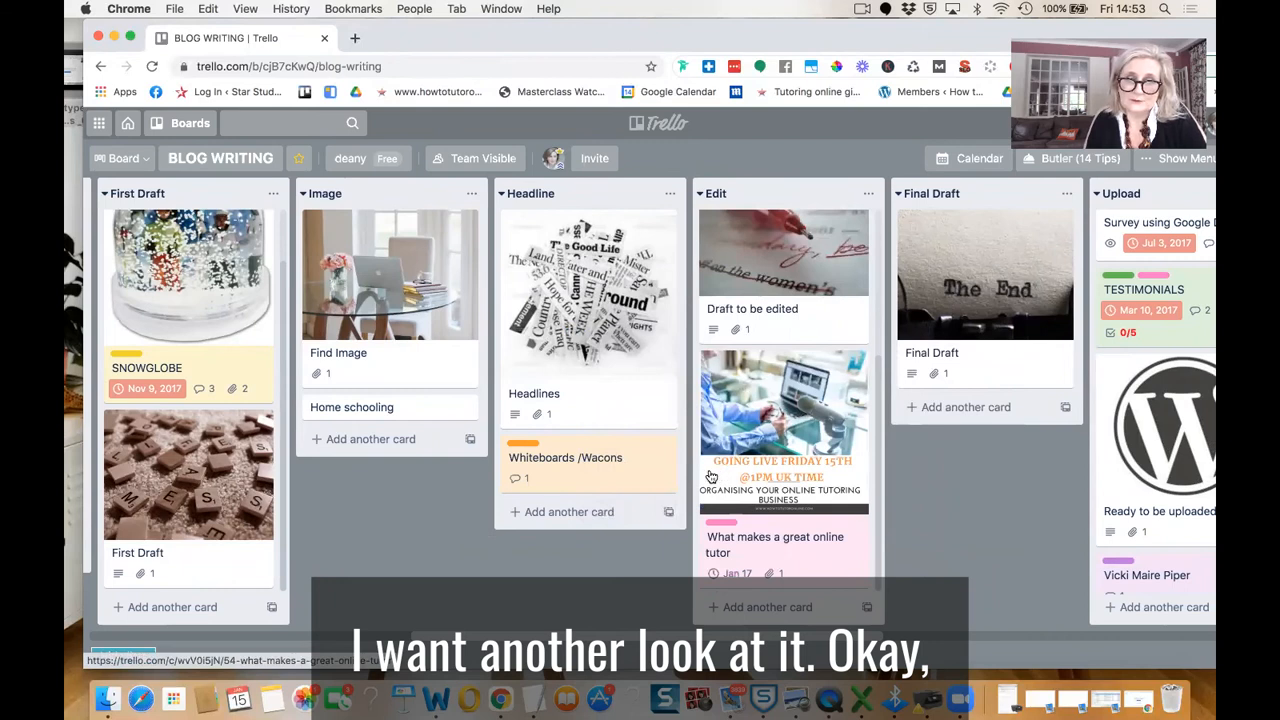
scroll("right", 3)
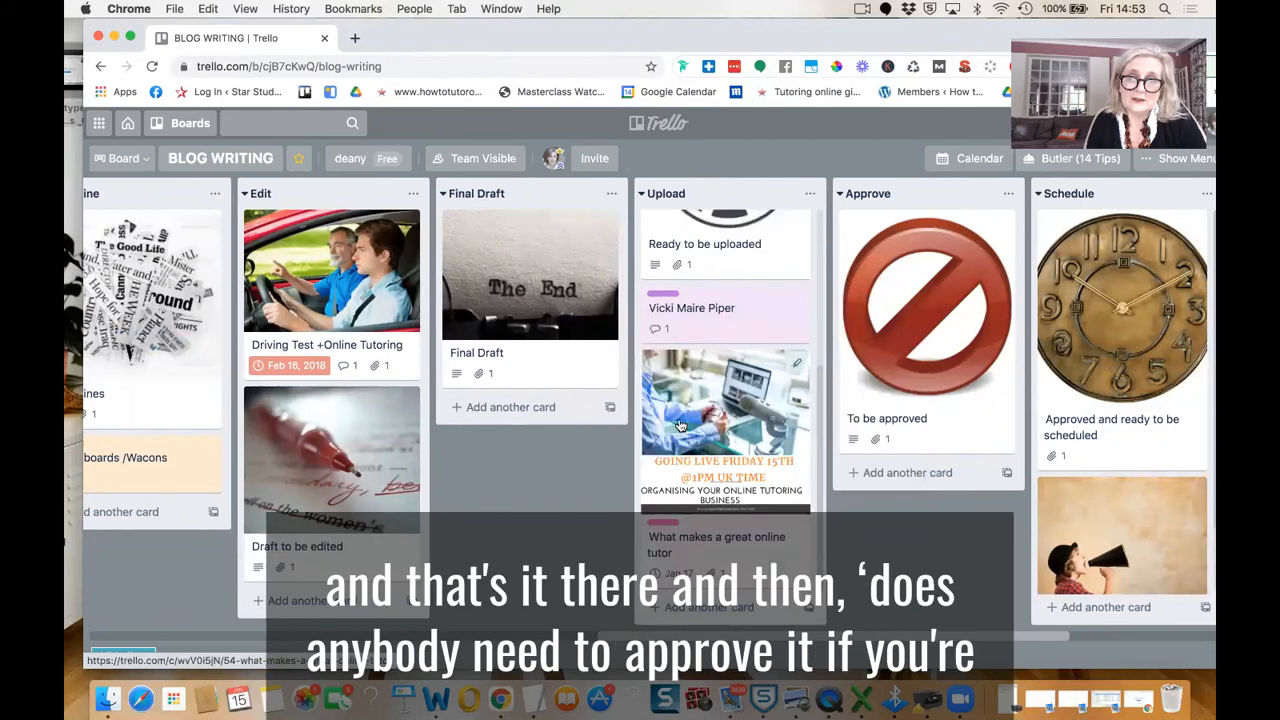
scroll("right", 3)
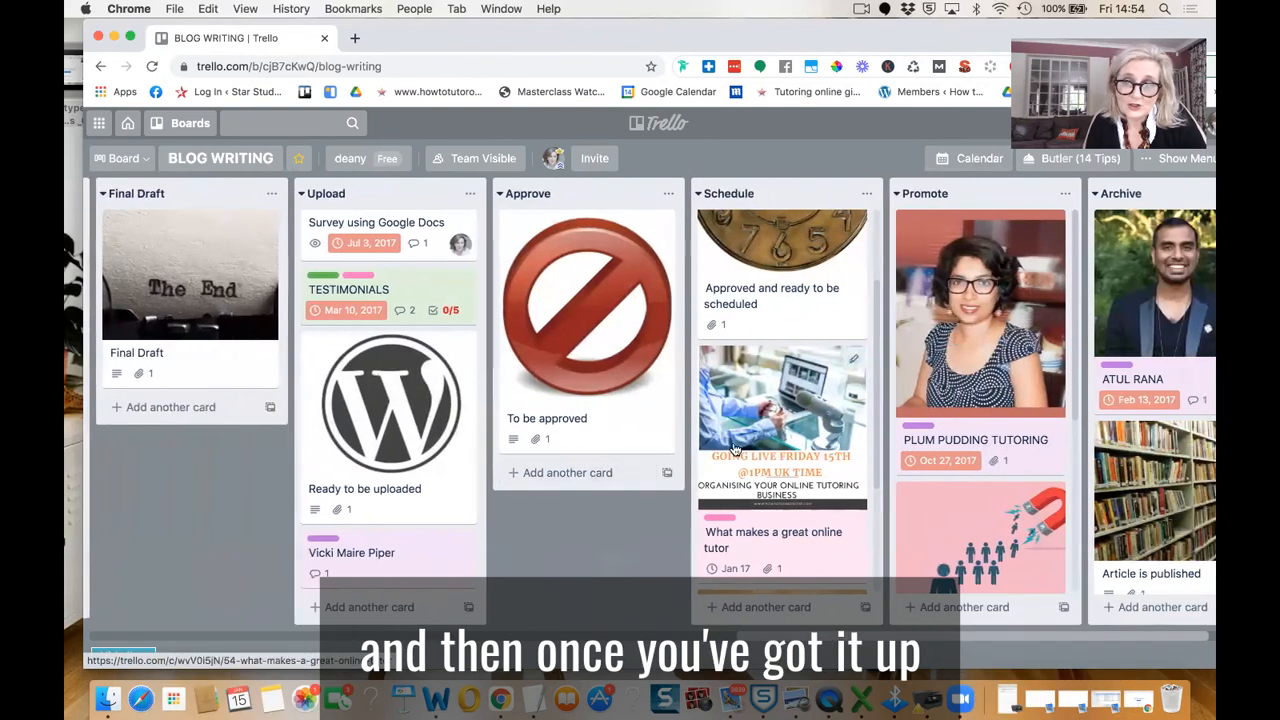
scroll("right", 3)
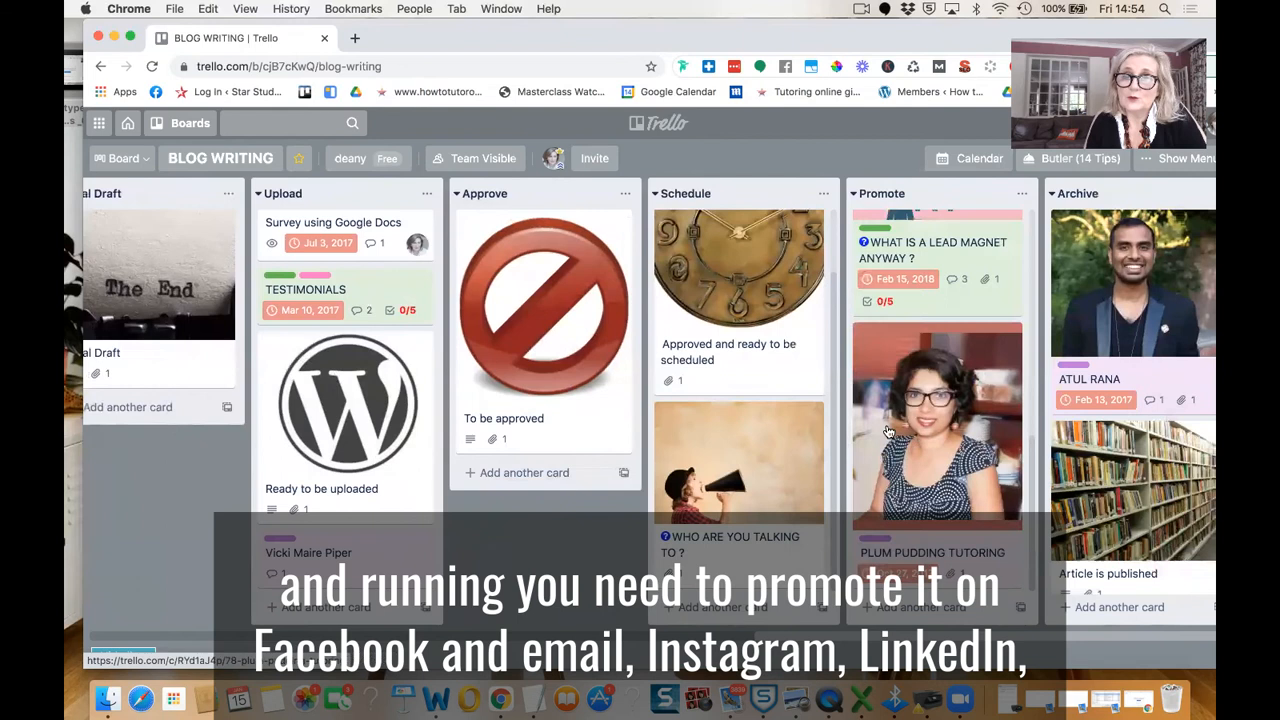
scroll("down", 3)
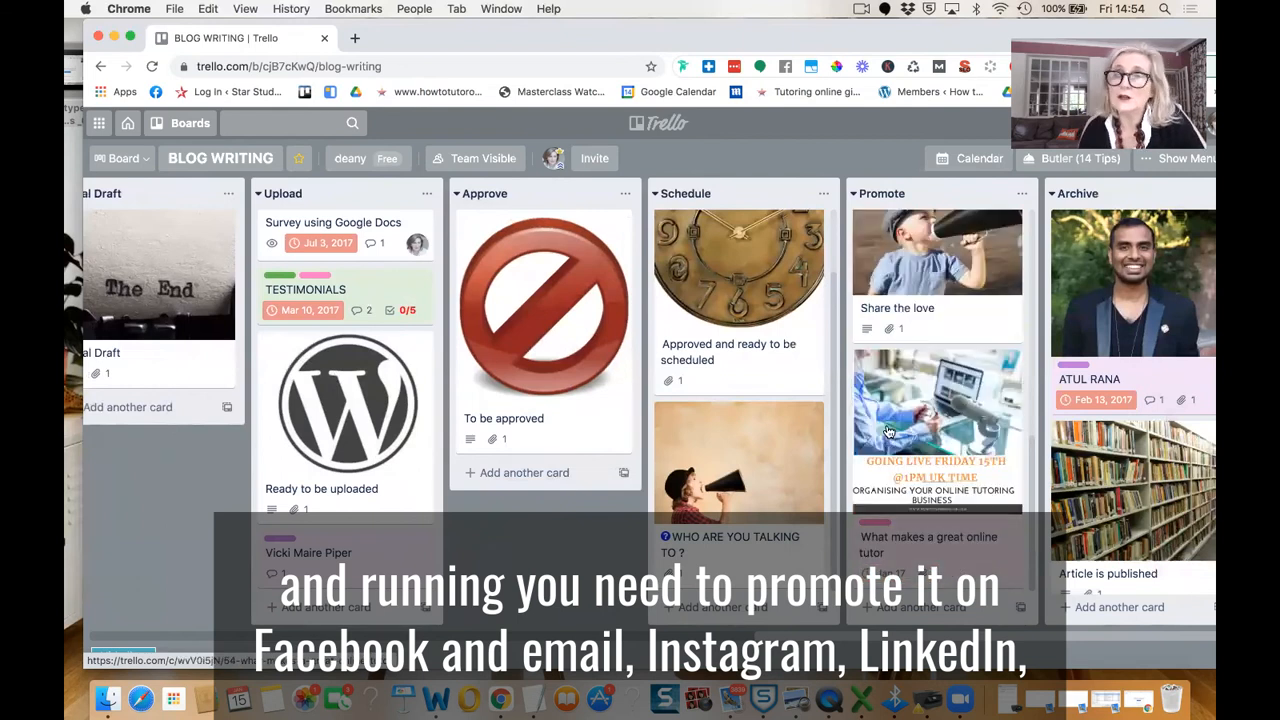